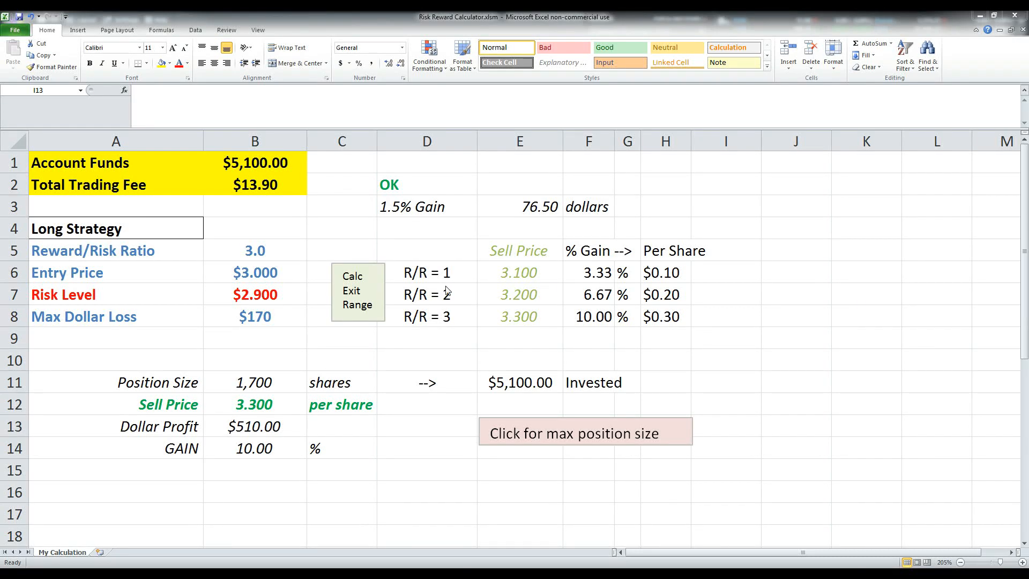
pyautogui.moveTo(425, 274)
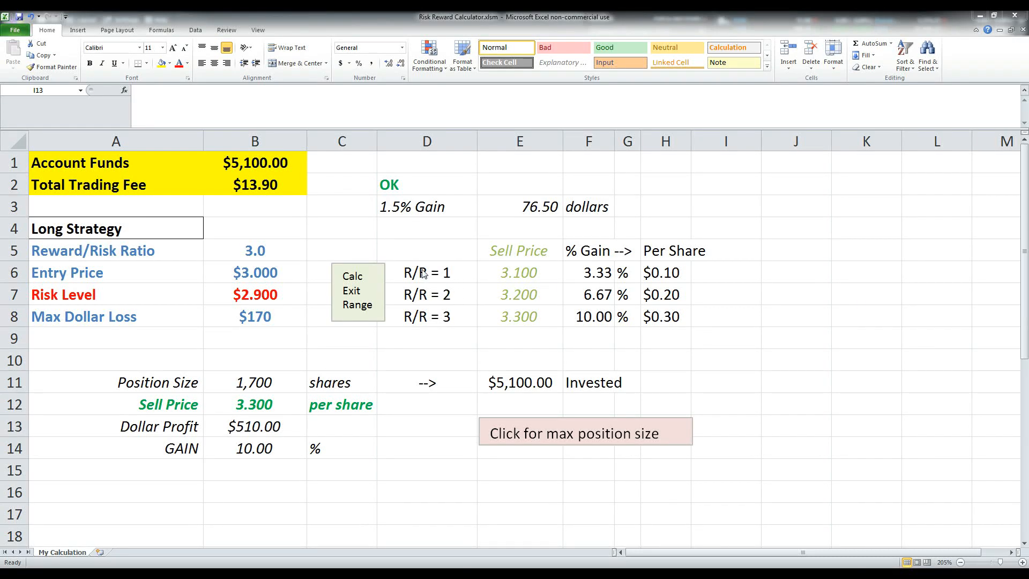
# Enter 5000 as the account funds in B1, triggering NOT ENOUGH FUNDS for the $5,100 position
pyautogui.click(254, 162)
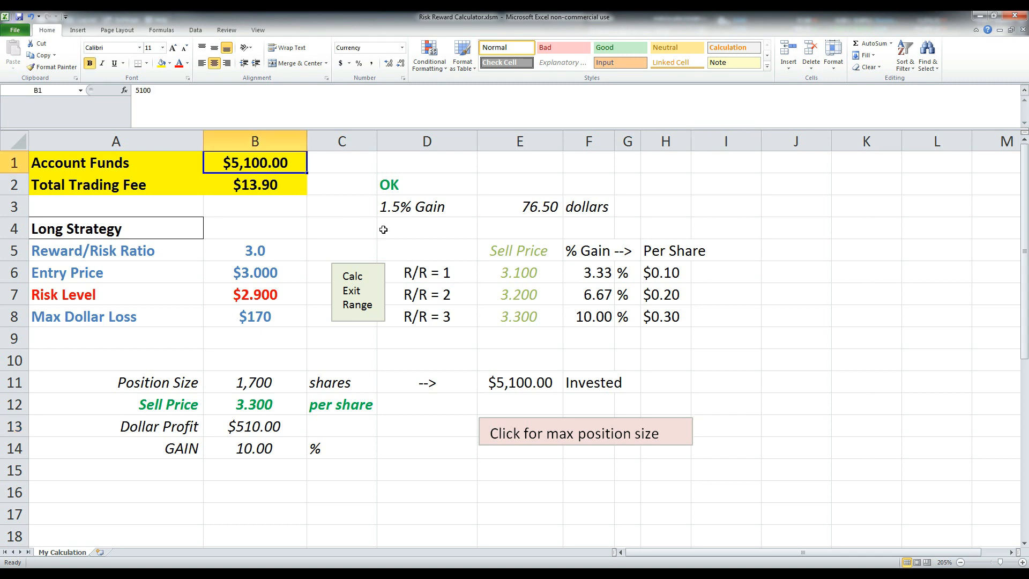
pyautogui.write('5000')
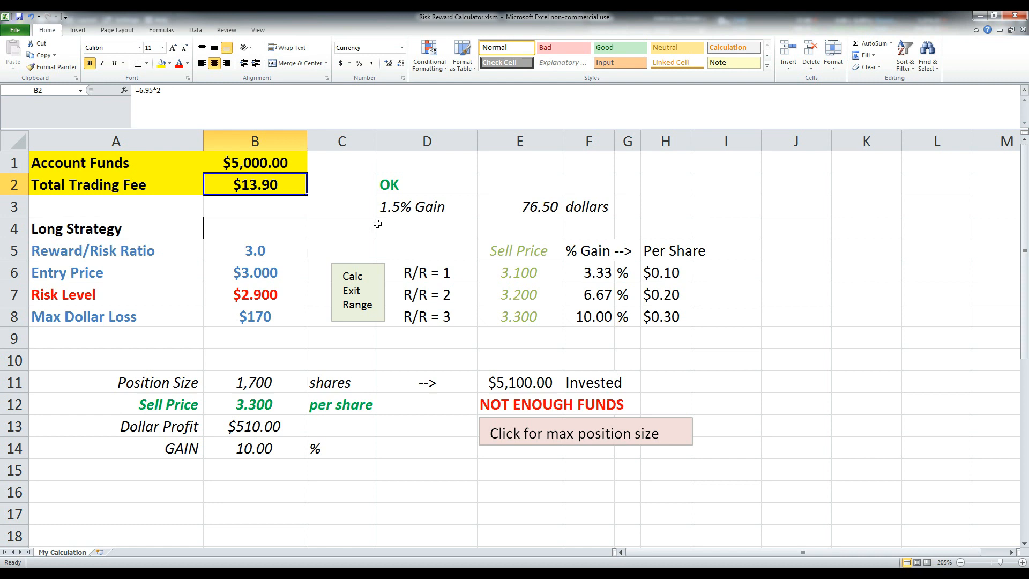
pyautogui.moveTo(251, 208)
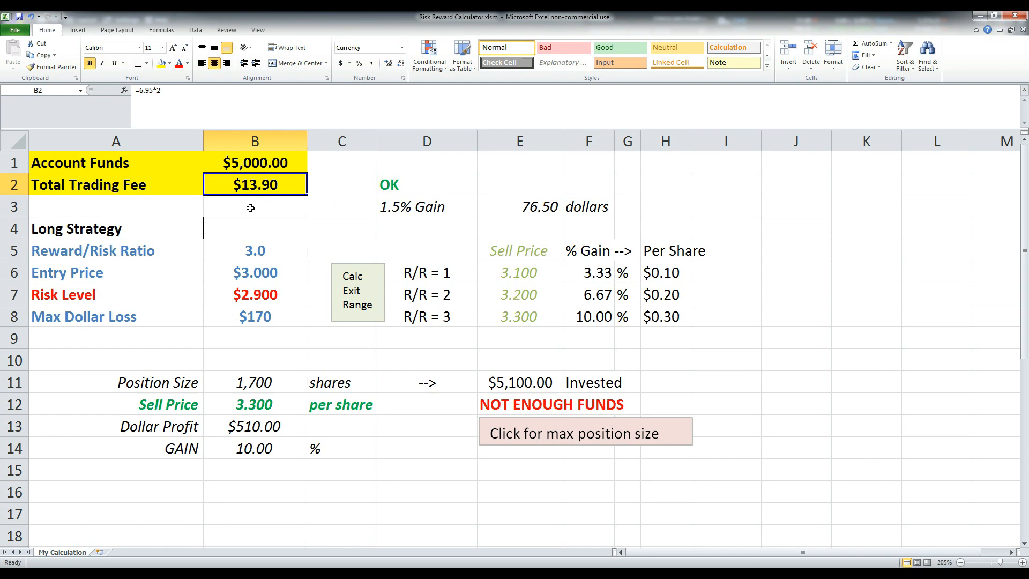
pyautogui.click(341, 185)
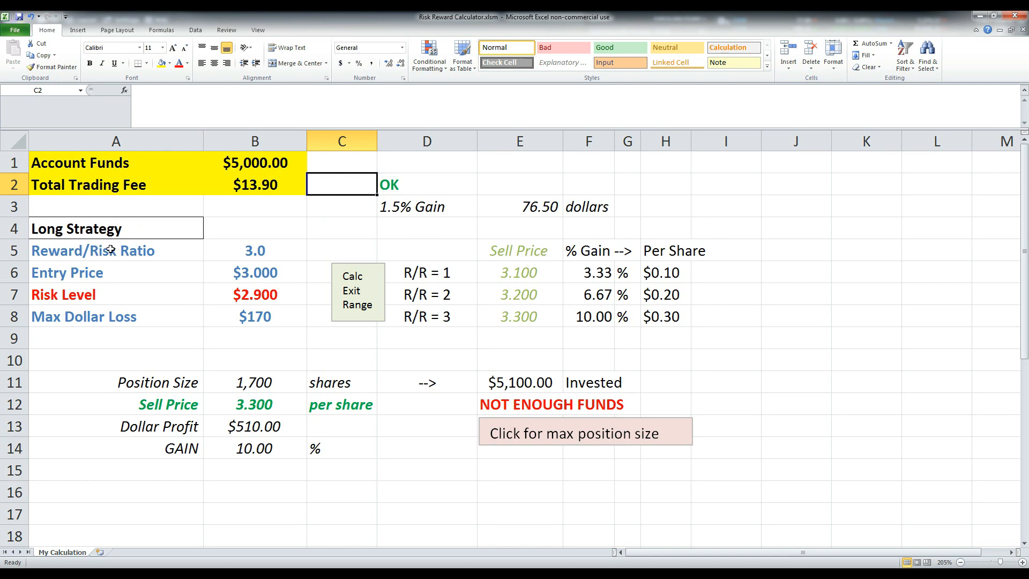
pyautogui.click(117, 228)
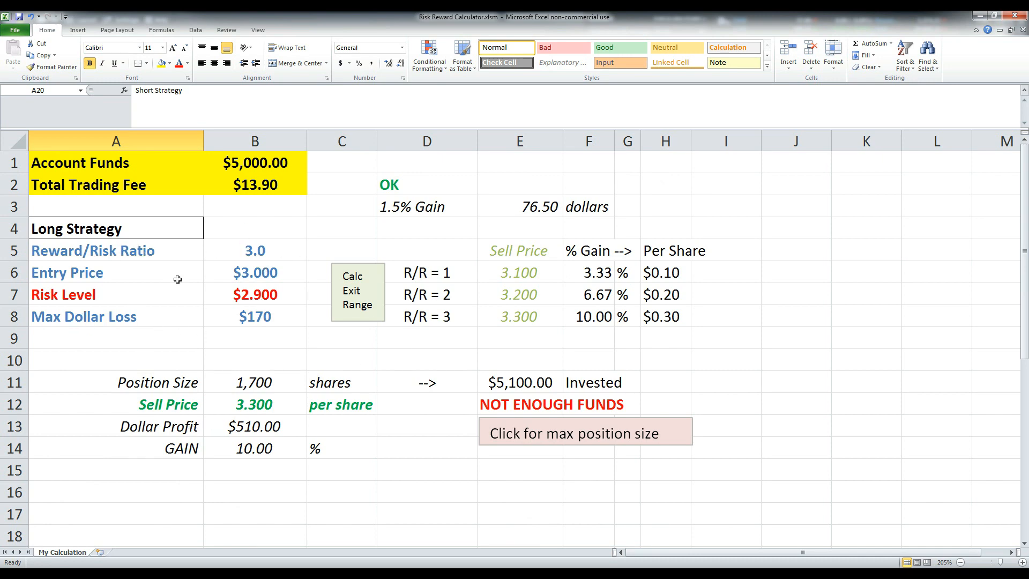
pyautogui.scroll(-3)
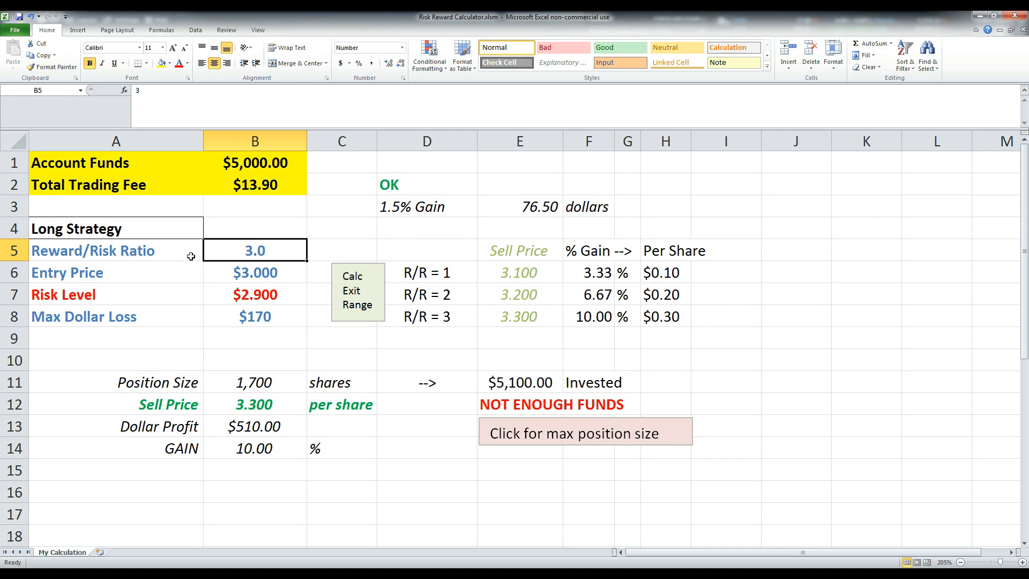
pyautogui.moveTo(269, 289)
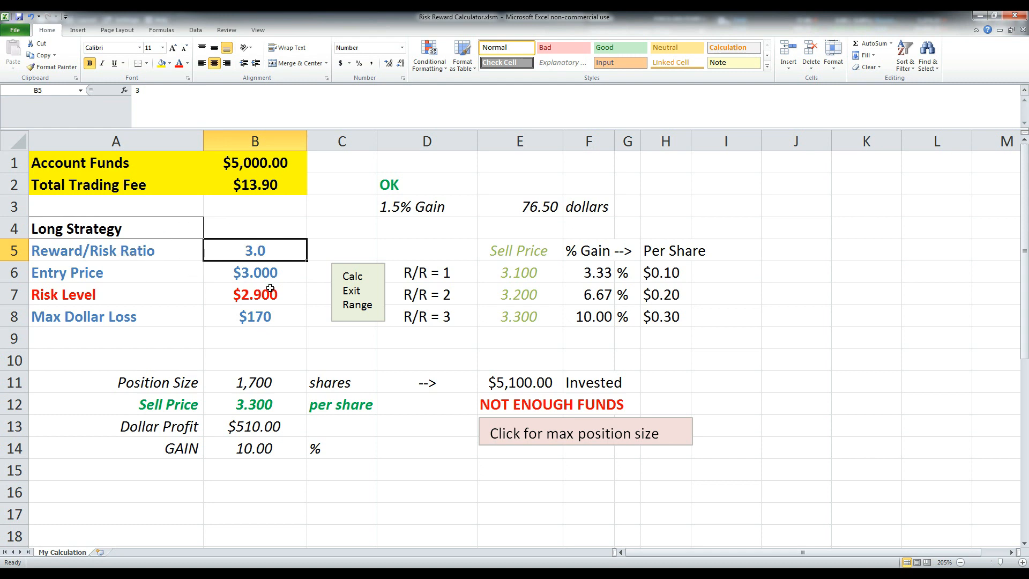
pyautogui.moveTo(256, 315)
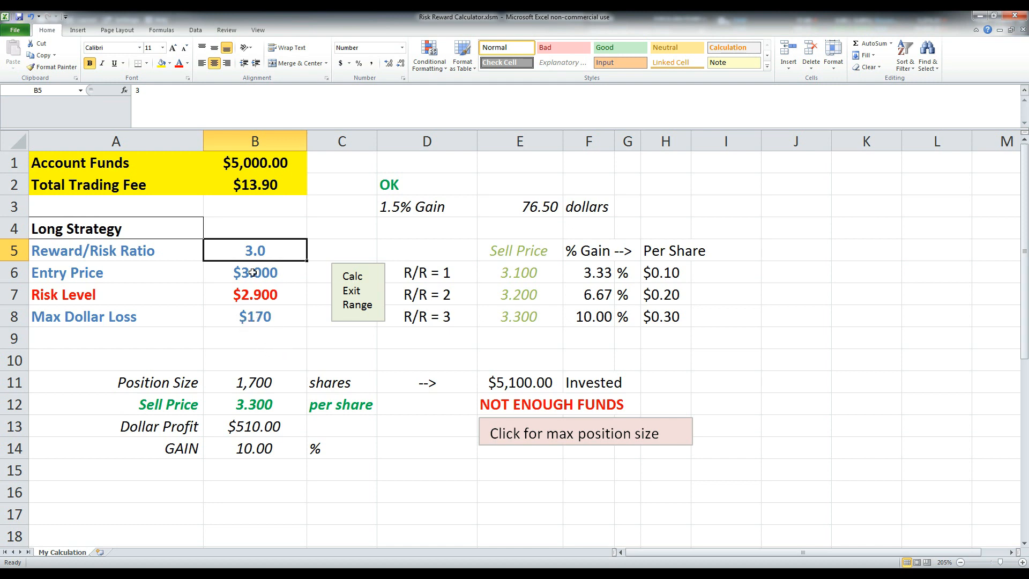
pyautogui.moveTo(292, 292)
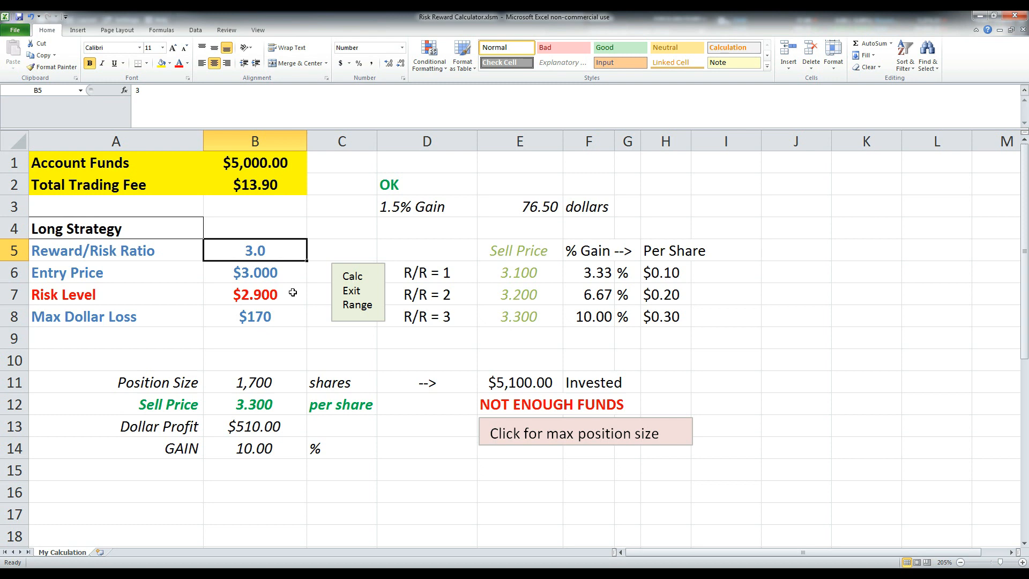
pyautogui.click(254, 272)
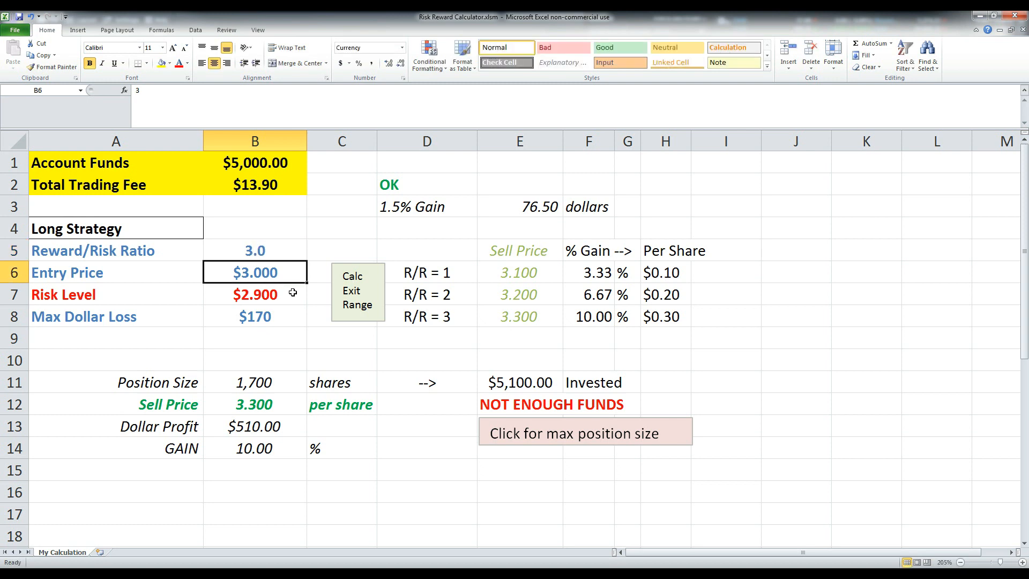
pyautogui.moveTo(323, 425)
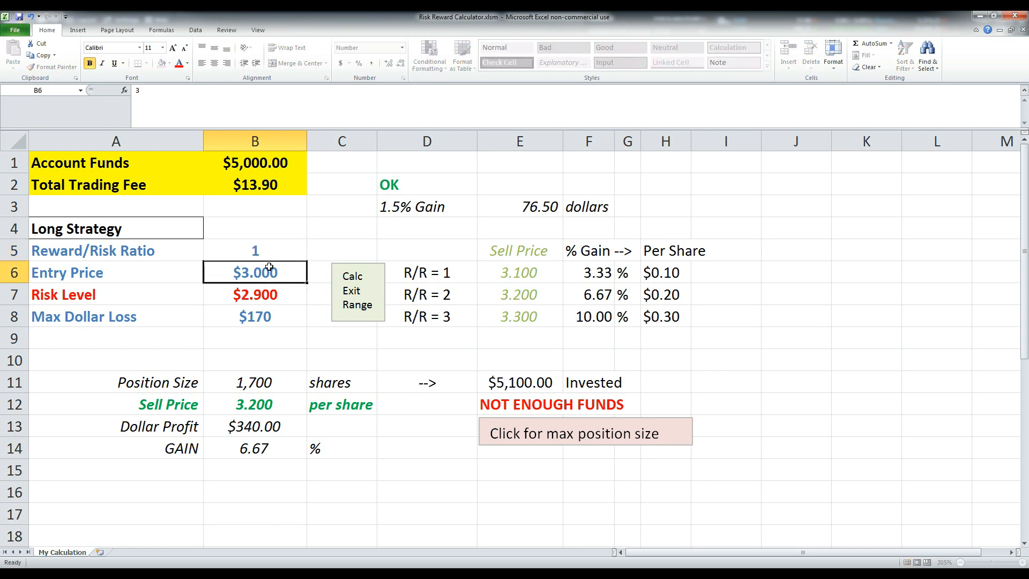
pyautogui.click(255, 250)
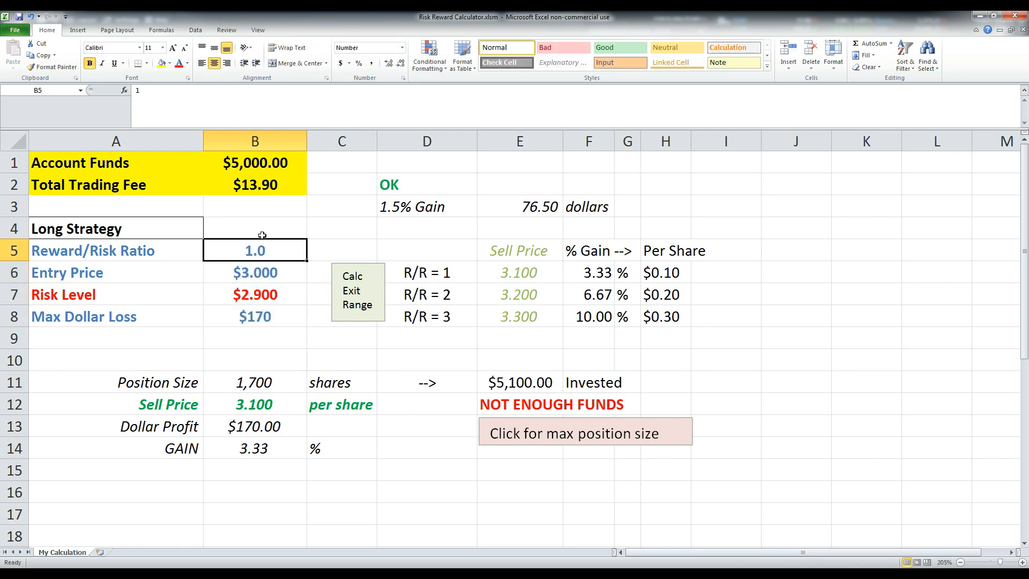
pyautogui.moveTo(255, 250); pyautogui.dragTo(255, 316)
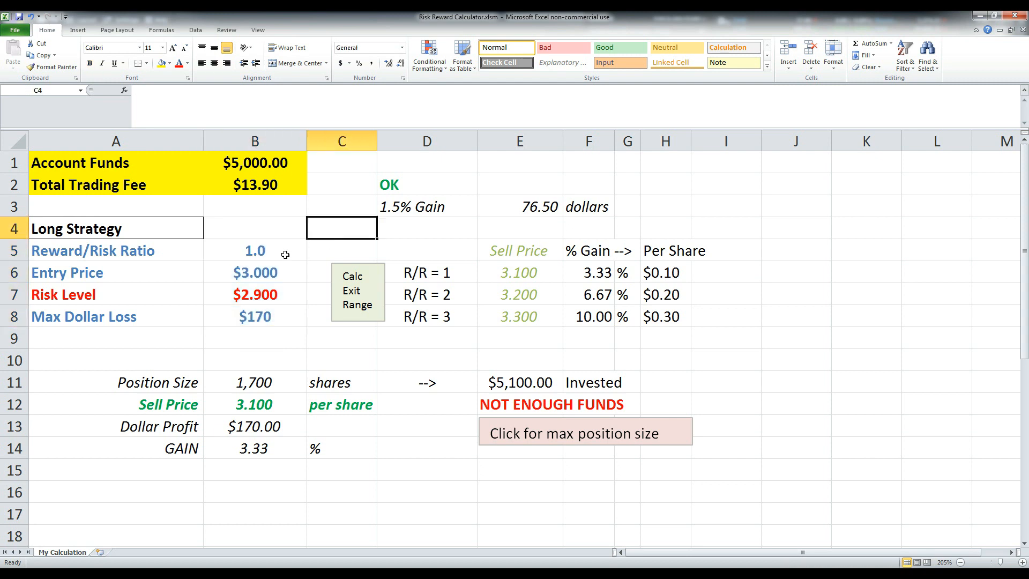
pyautogui.write('3')
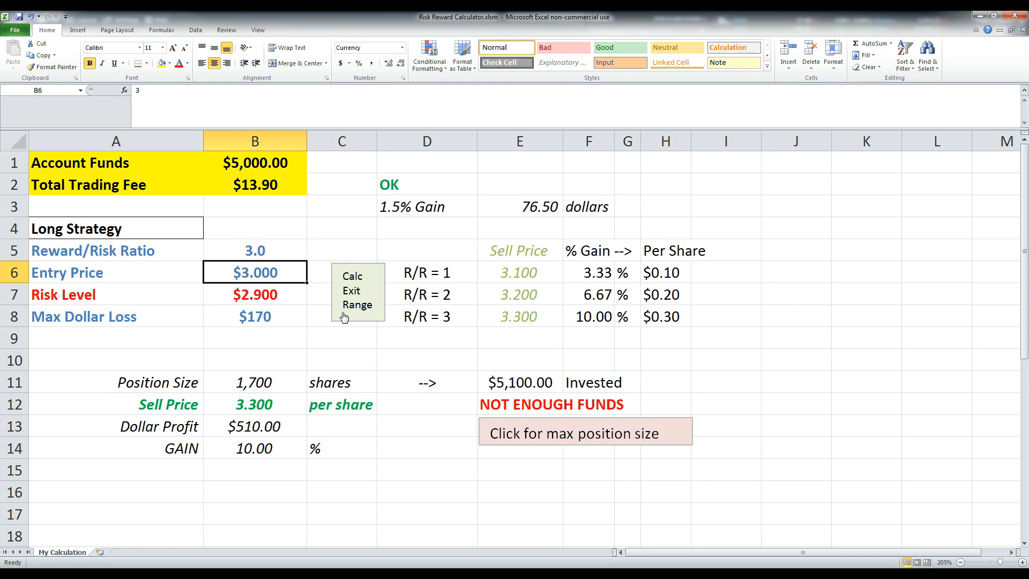
pyautogui.click(254, 294)
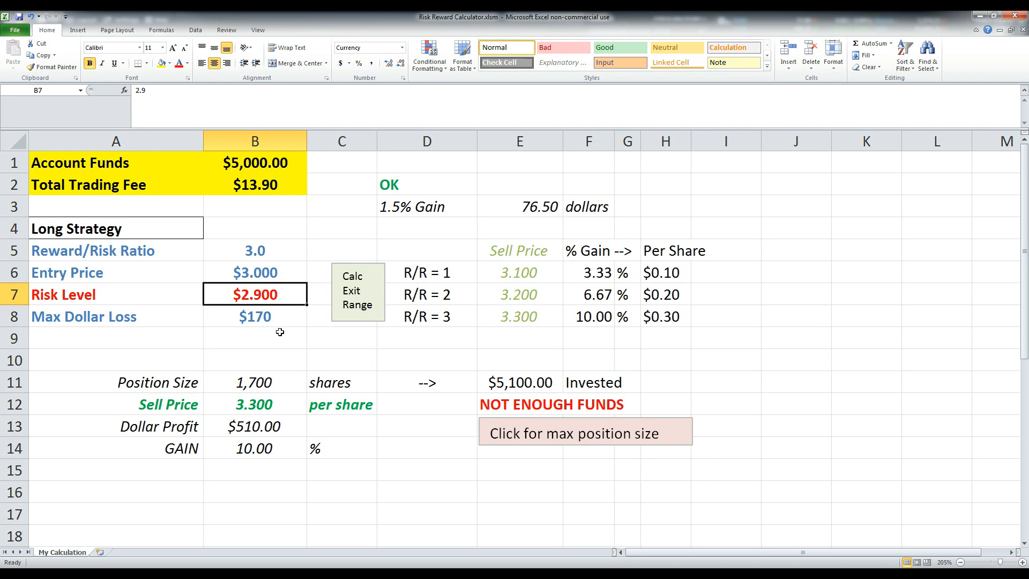
# Enter 100 as the max dollar loss in B8, sizing a 1,000-share, $3,000 position
pyautogui.write('2.')
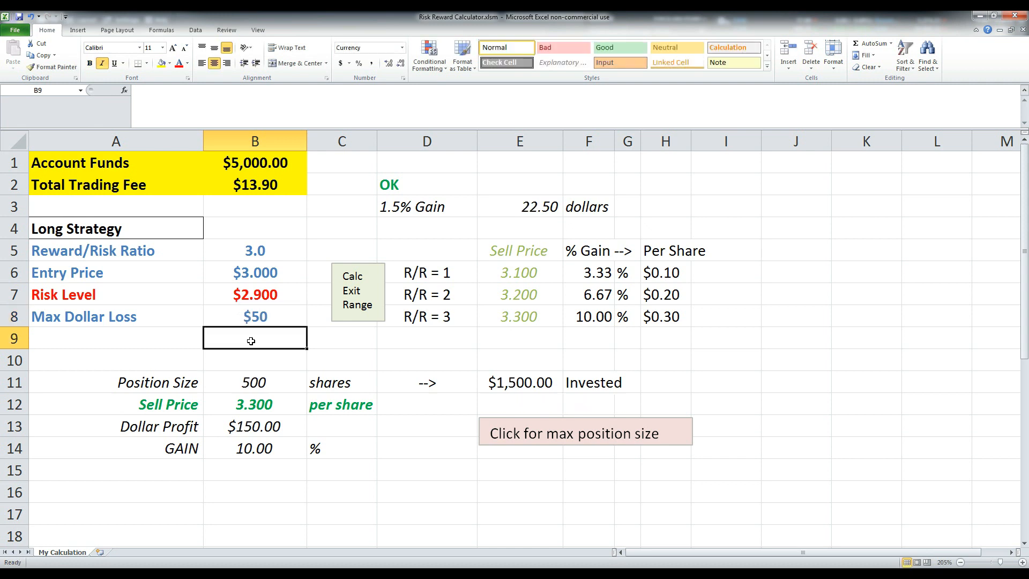
pyautogui.write('100')
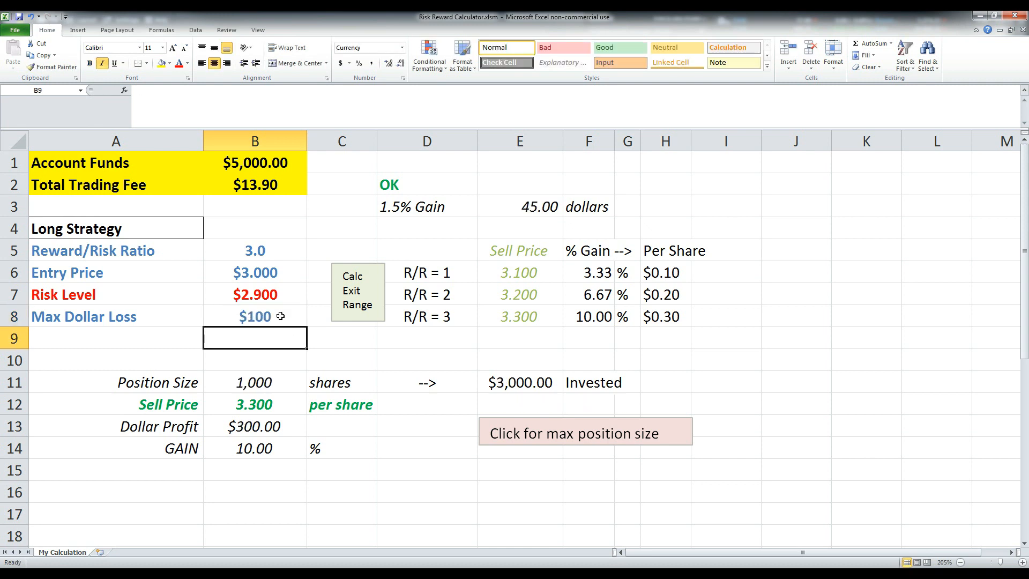
pyautogui.moveTo(238, 251)
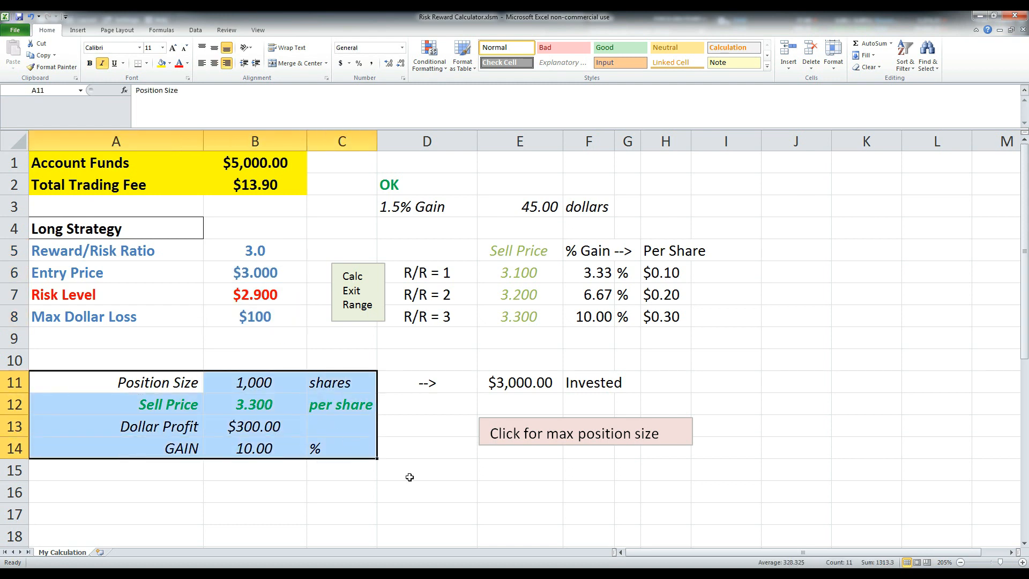
pyautogui.click(254, 382)
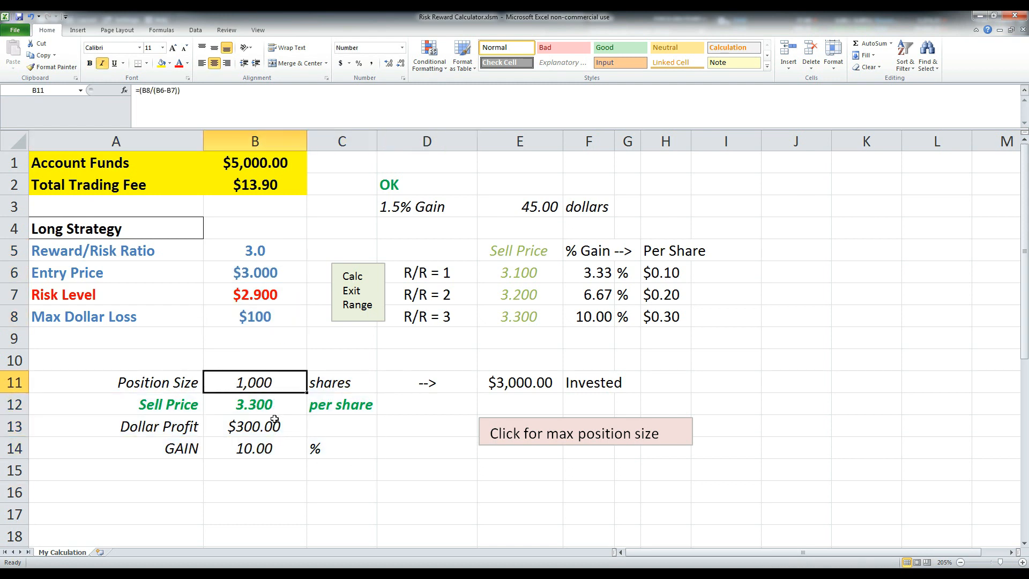
pyautogui.click(254, 404)
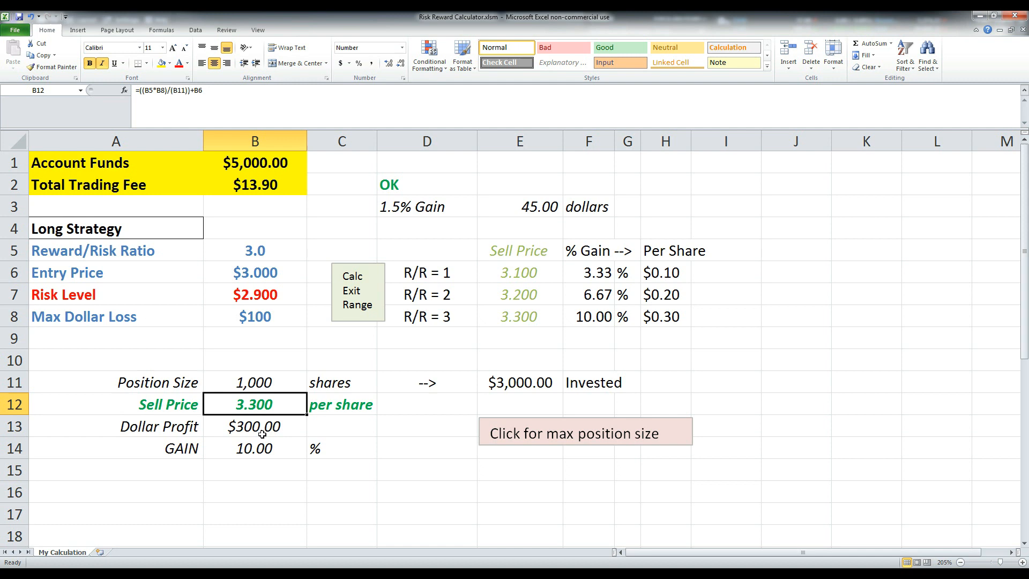
pyautogui.click(254, 426)
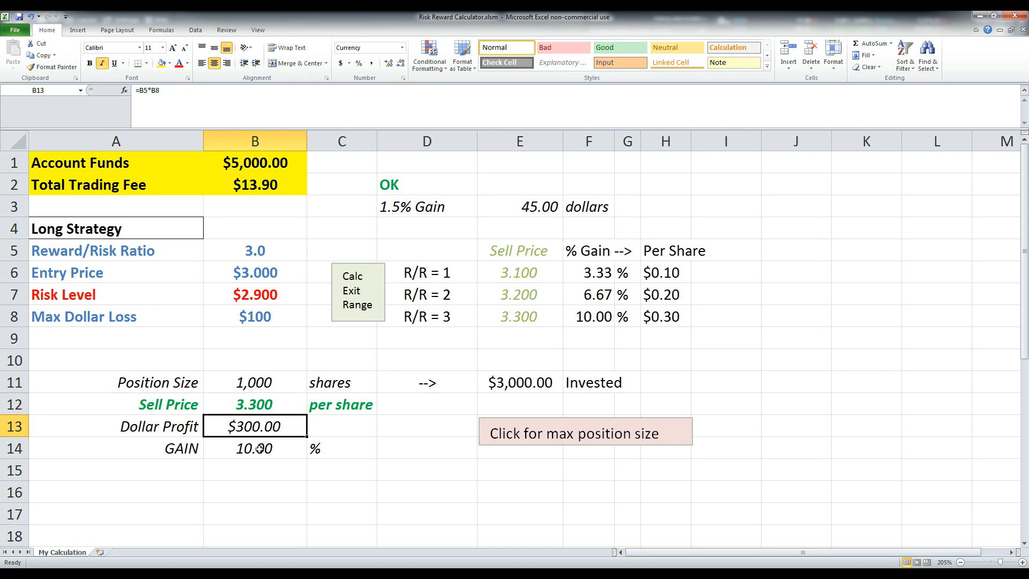
pyautogui.click(255, 448)
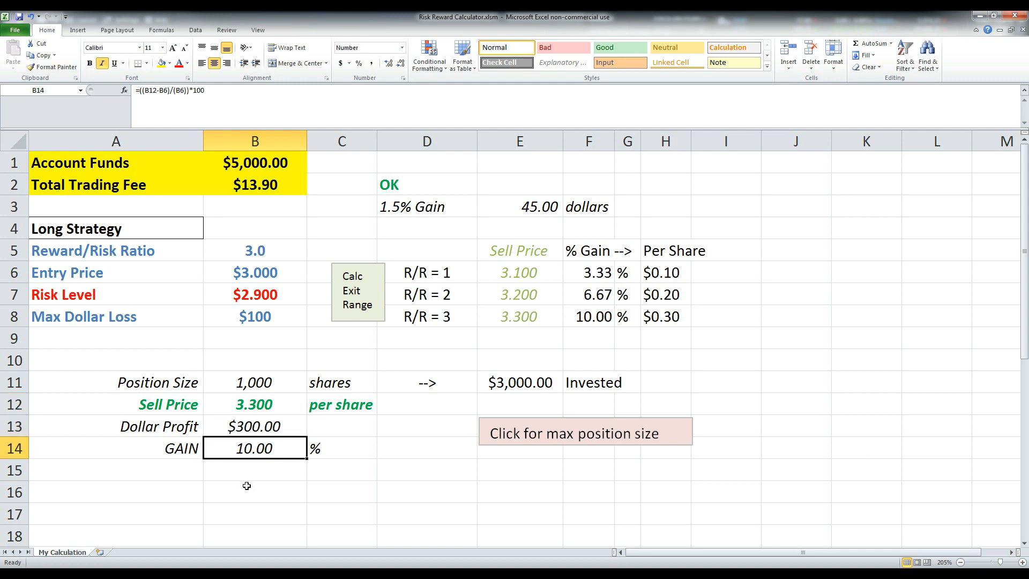
pyautogui.click(255, 491)
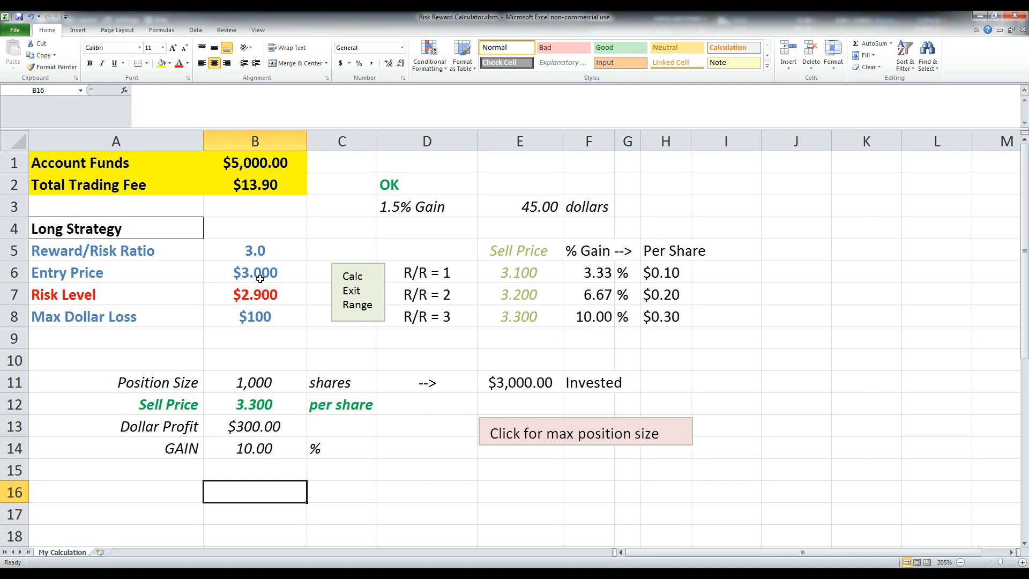
pyautogui.click(255, 272)
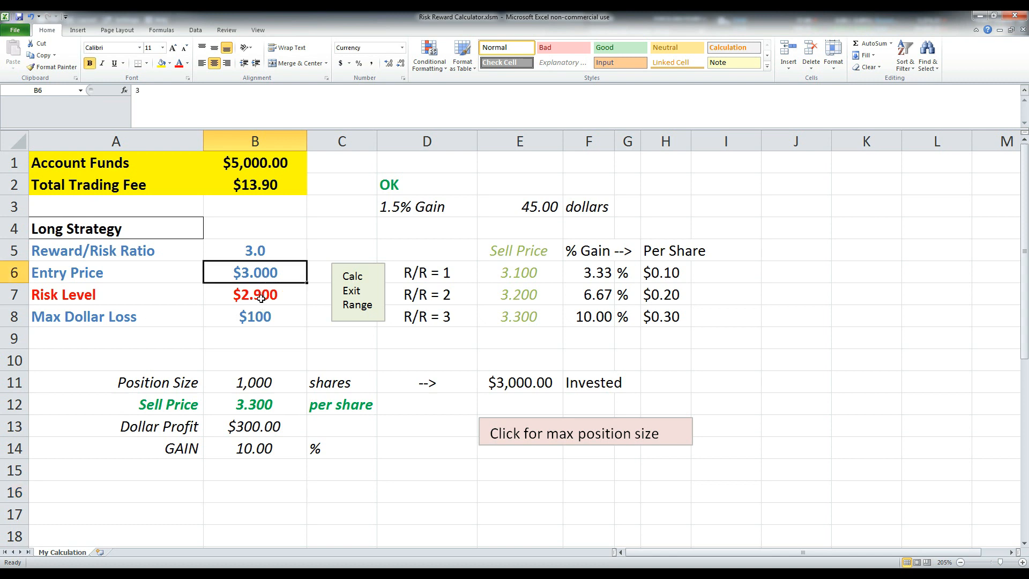
pyautogui.click(254, 295)
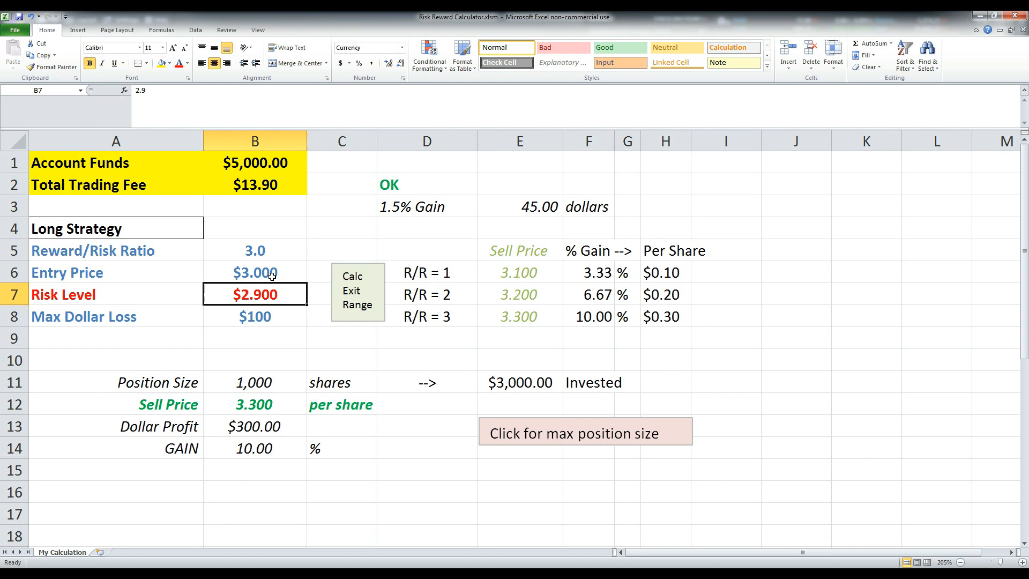
pyautogui.click(254, 315)
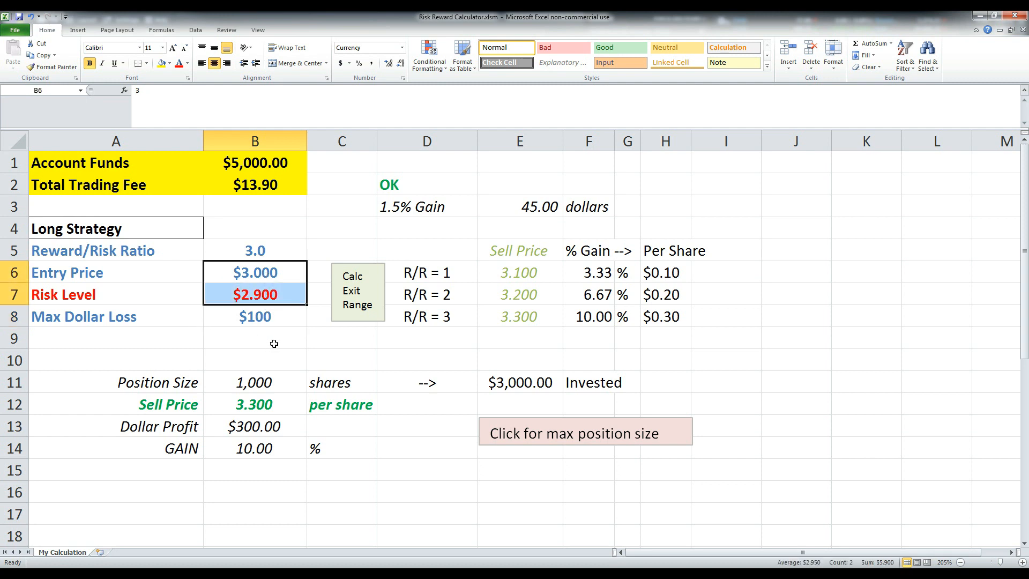
pyautogui.click(255, 382)
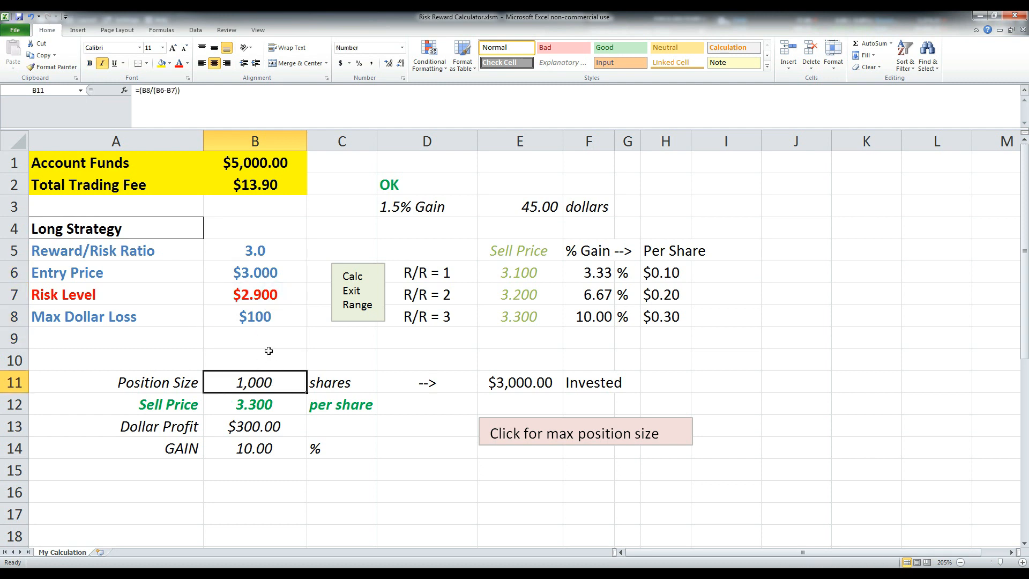
pyautogui.click(254, 360)
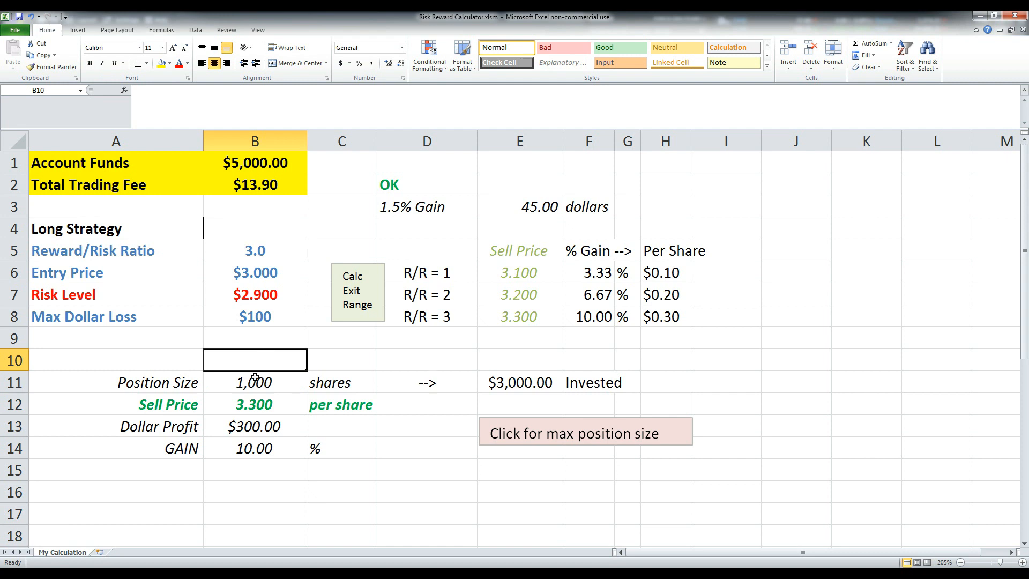
pyautogui.moveTo(220, 330)
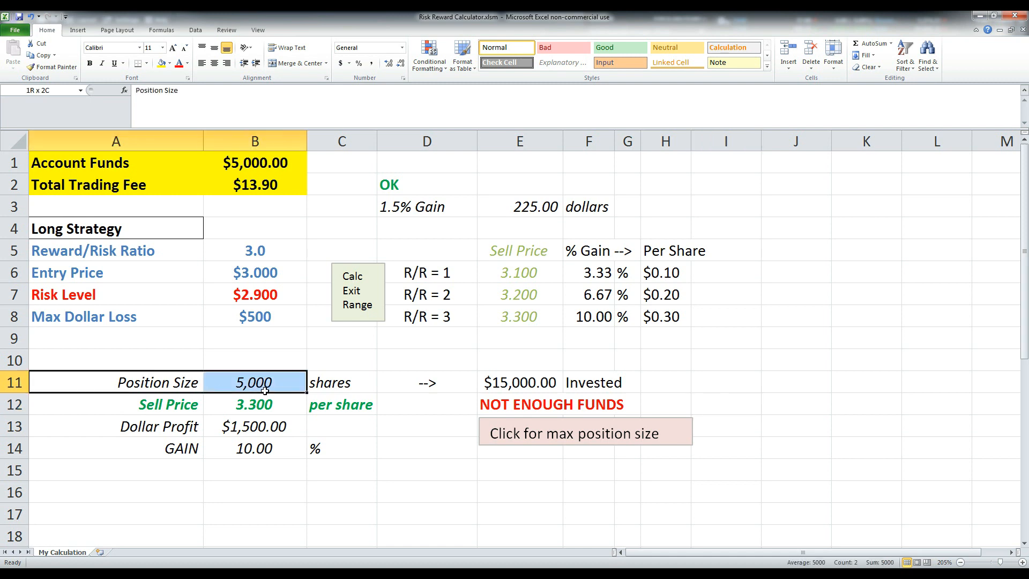
# Inspect the Position Size formula showing 5,000 shares, $15,000 invested and NOT ENOUGH FUNDS
pyautogui.click(255, 382)
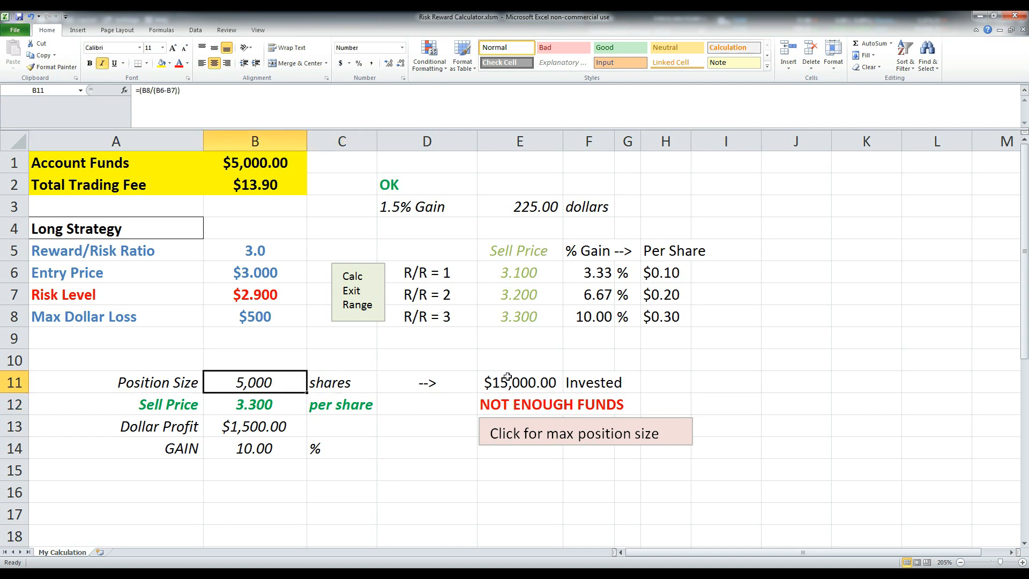
pyautogui.click(725, 381)
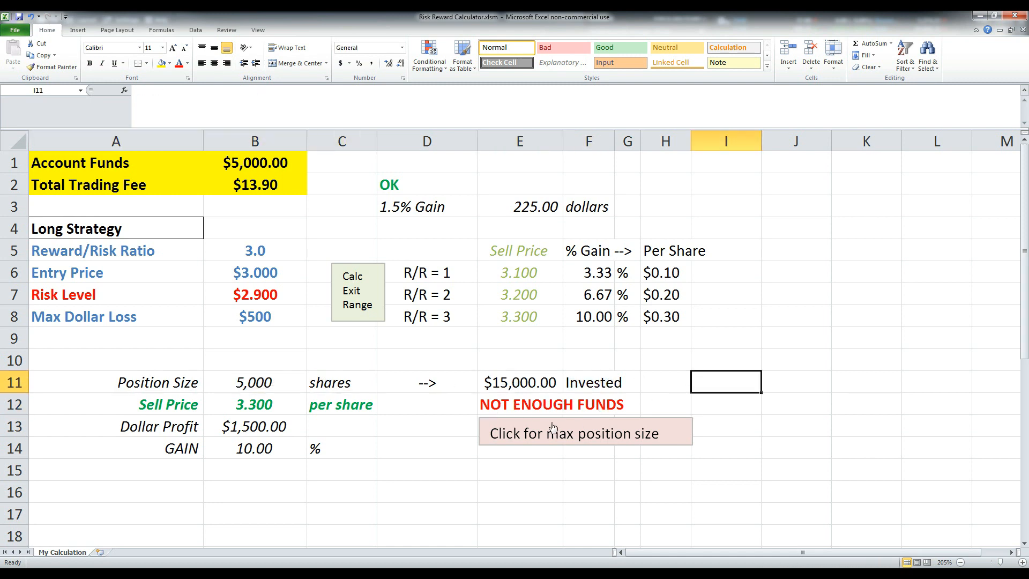
pyautogui.click(725, 403)
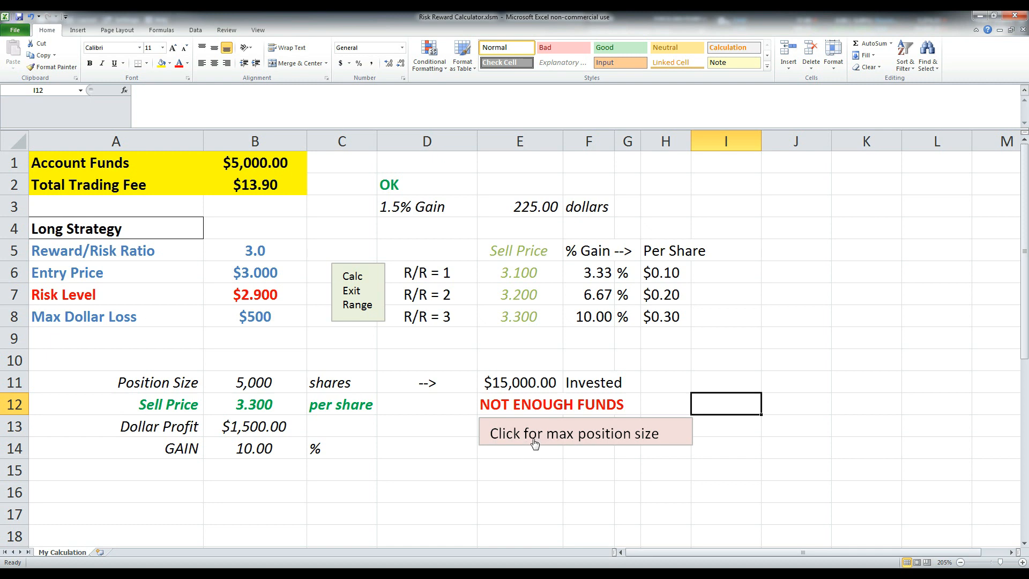
# Use 'Click for max position size', then inspect B11 and B8: 1,667 shares, $167 loss
pyautogui.click(585, 432)
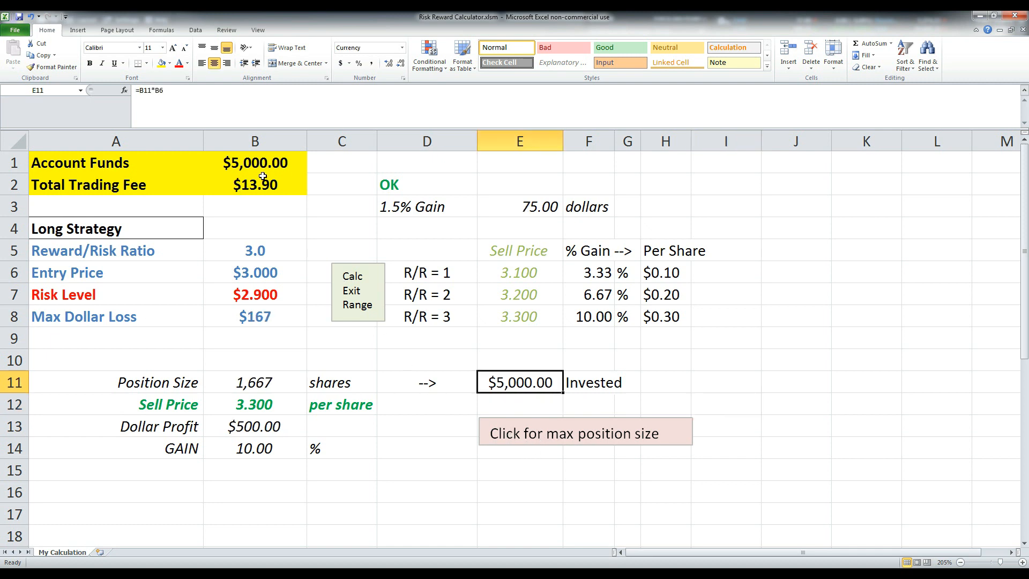
pyautogui.click(255, 383)
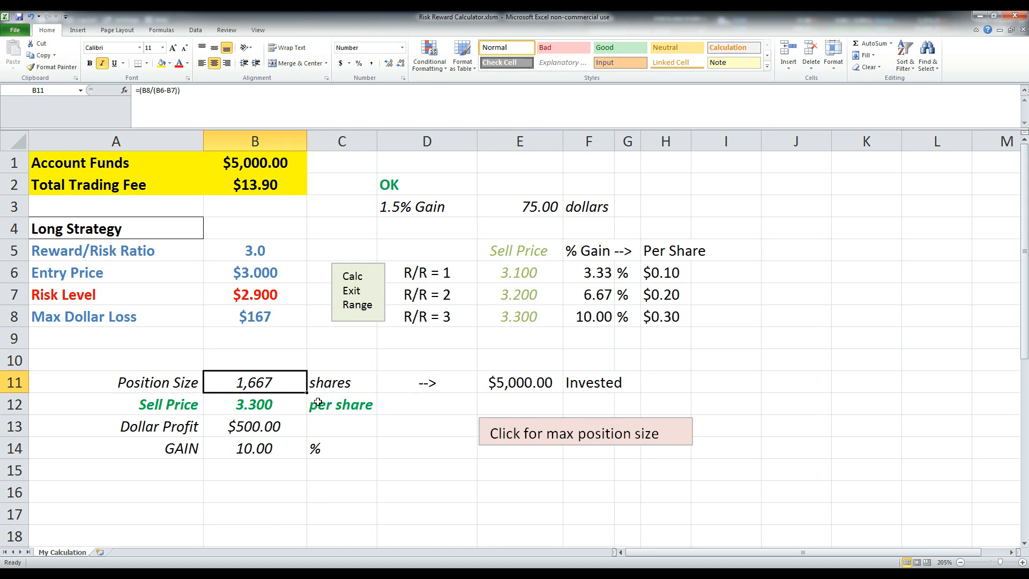
pyautogui.moveTo(276, 380)
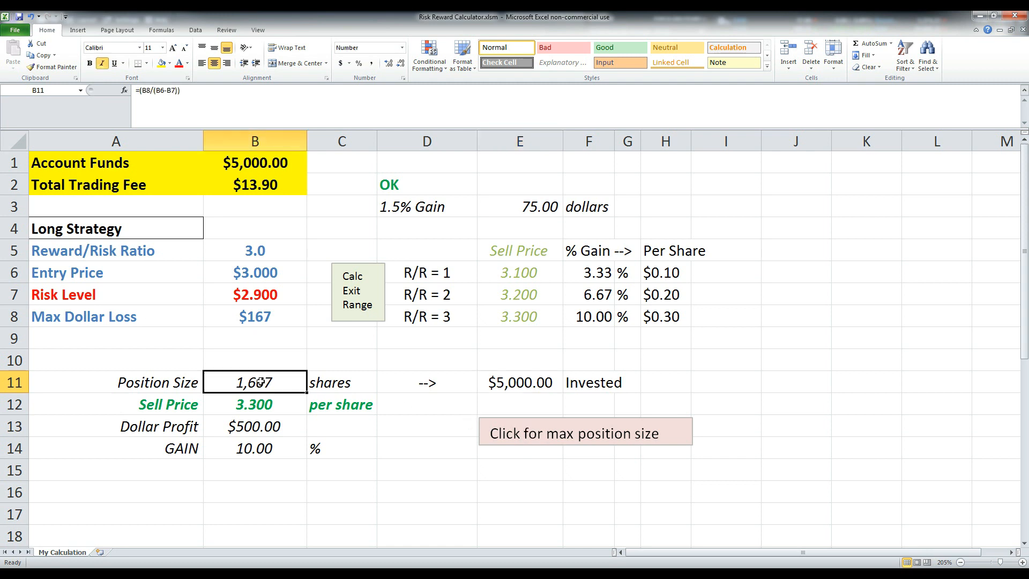
pyautogui.click(255, 316)
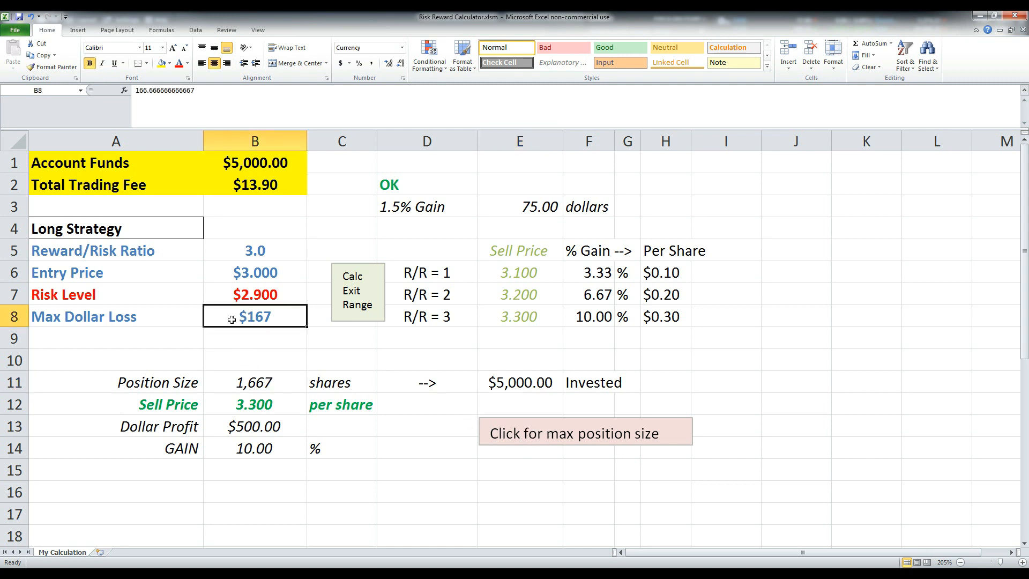
pyautogui.moveTo(260, 389)
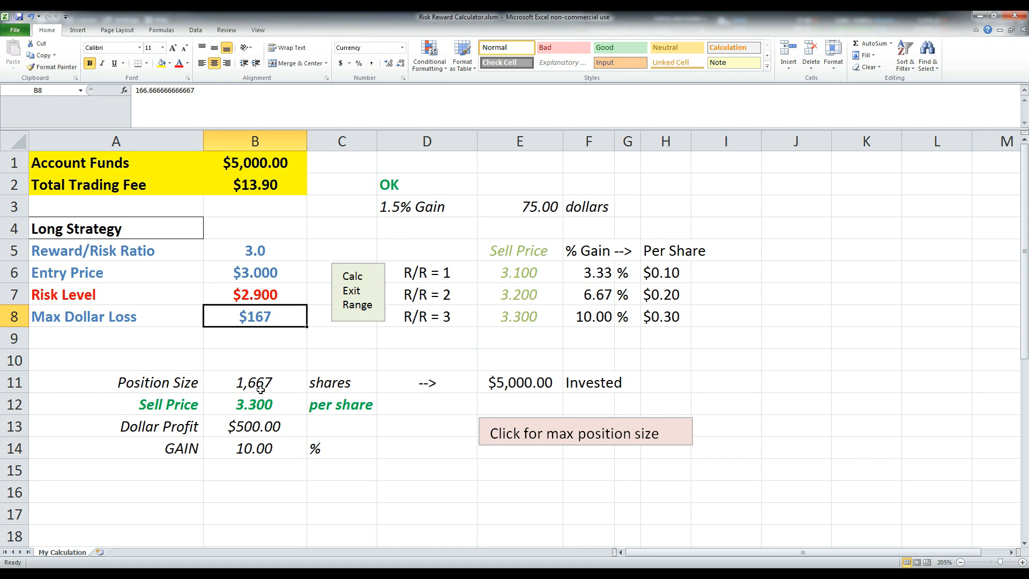
pyautogui.click(254, 382)
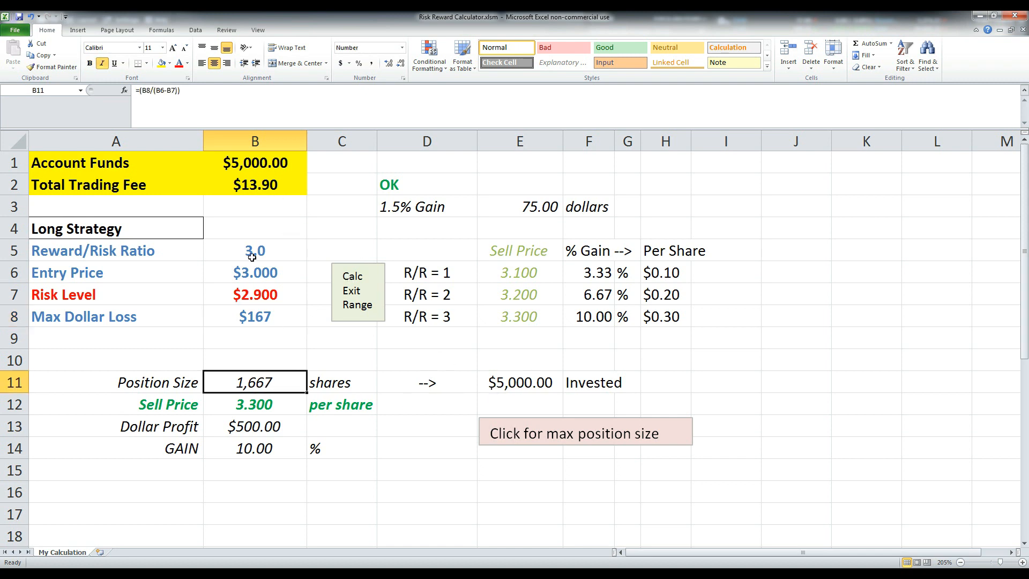
pyautogui.moveTo(485, 384)
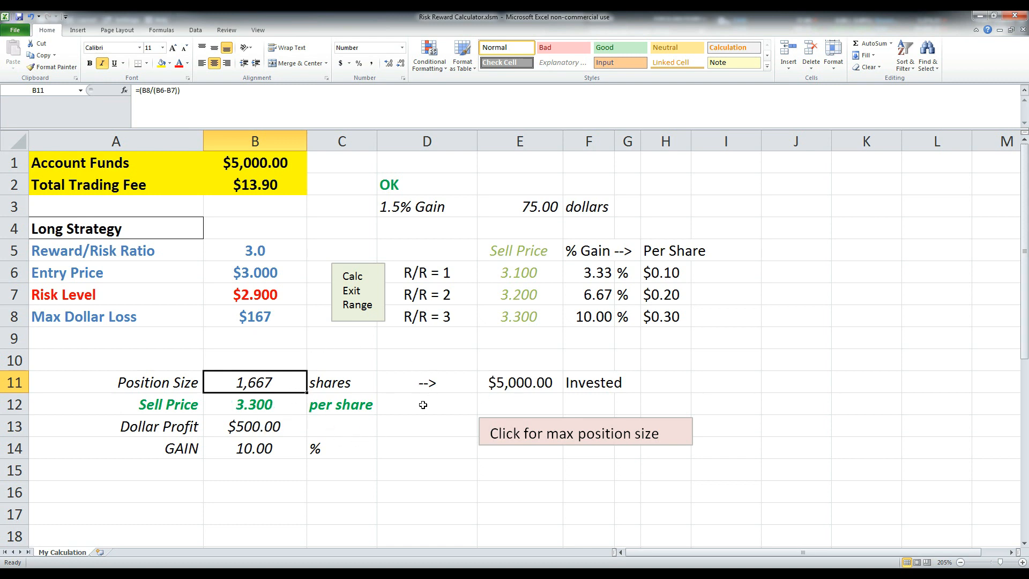
pyautogui.click(665, 206)
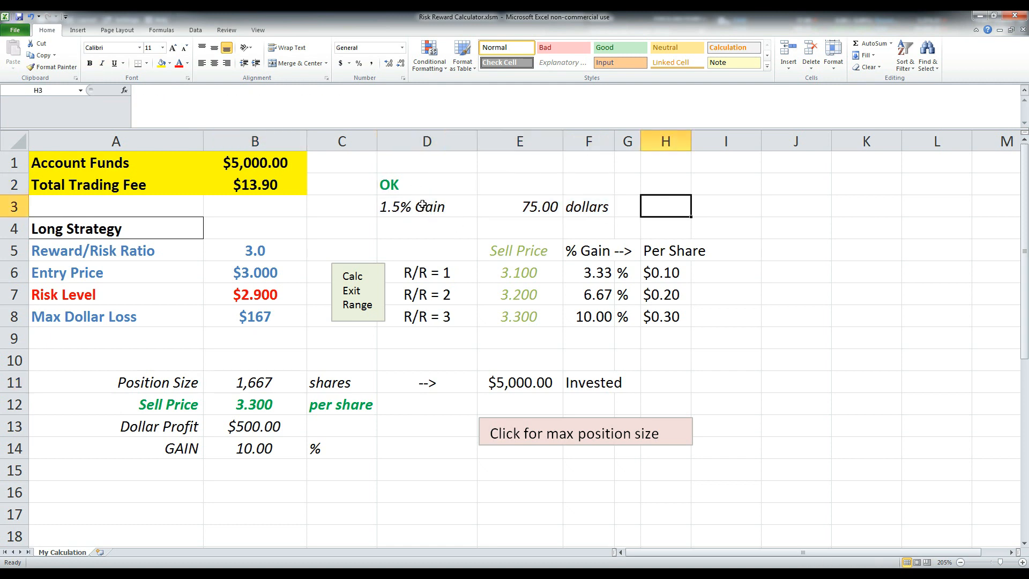
pyautogui.moveTo(411, 217)
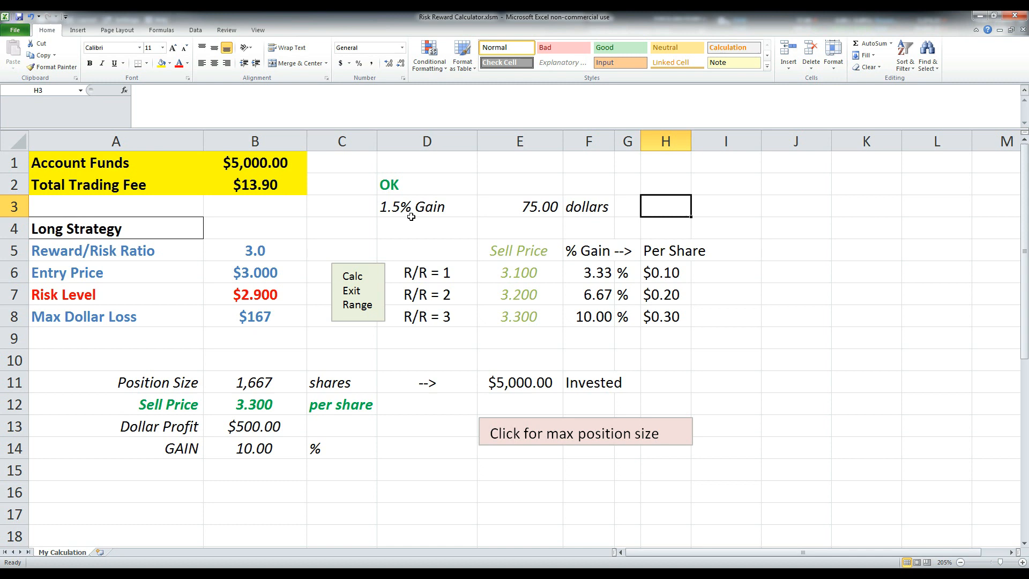
pyautogui.click(427, 206)
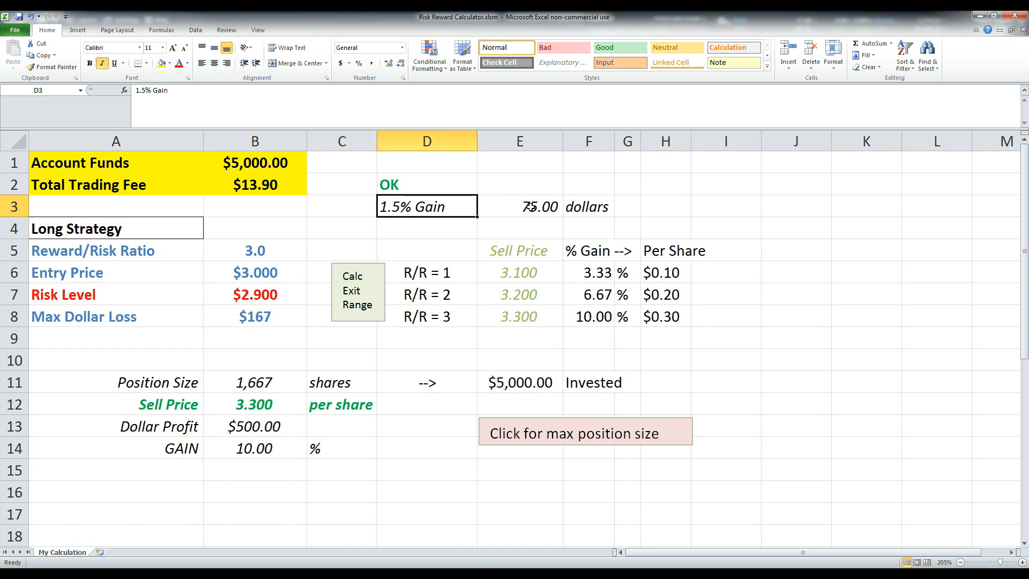
pyautogui.click(519, 205)
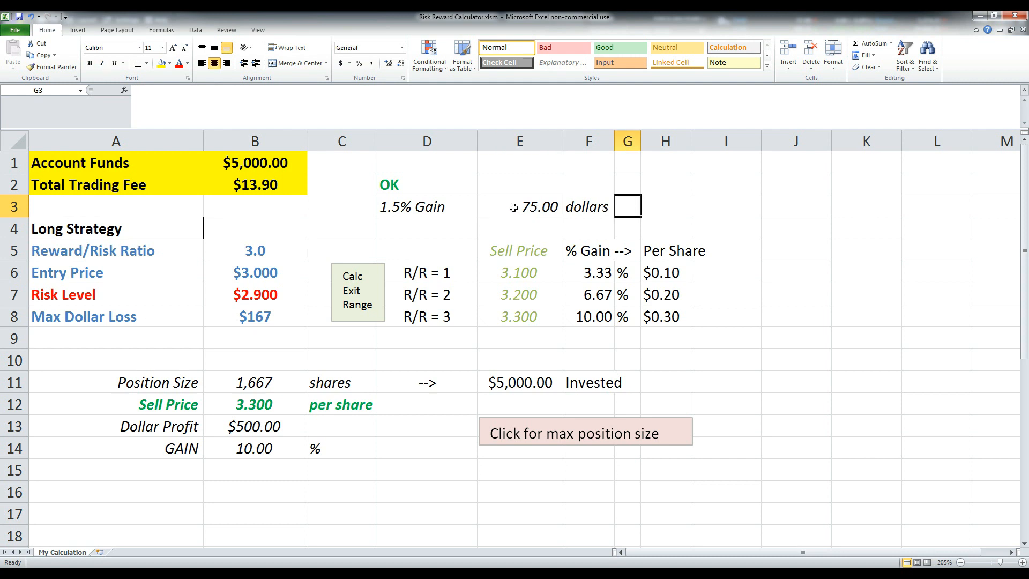
pyautogui.click(427, 206)
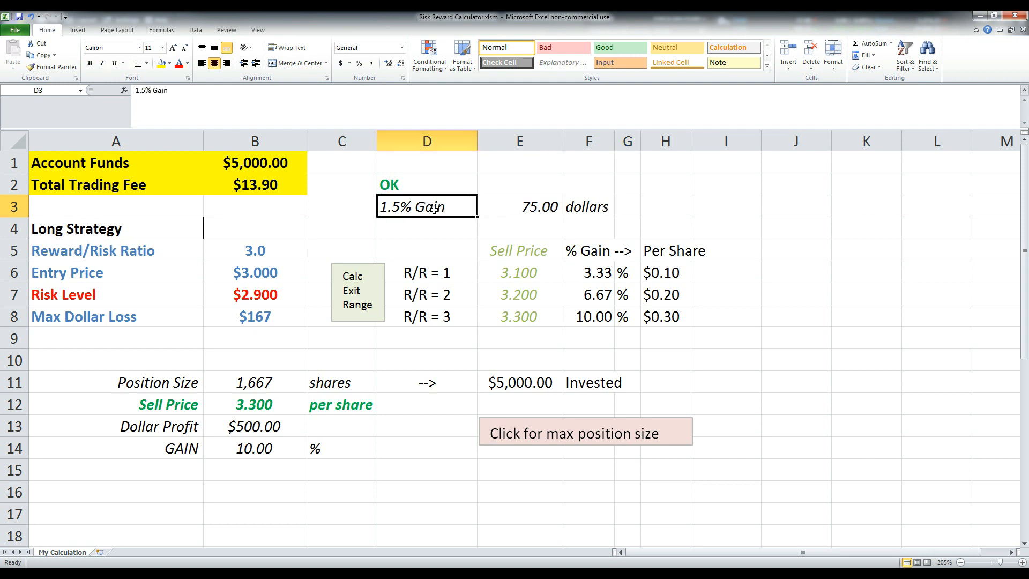
pyautogui.click(519, 206)
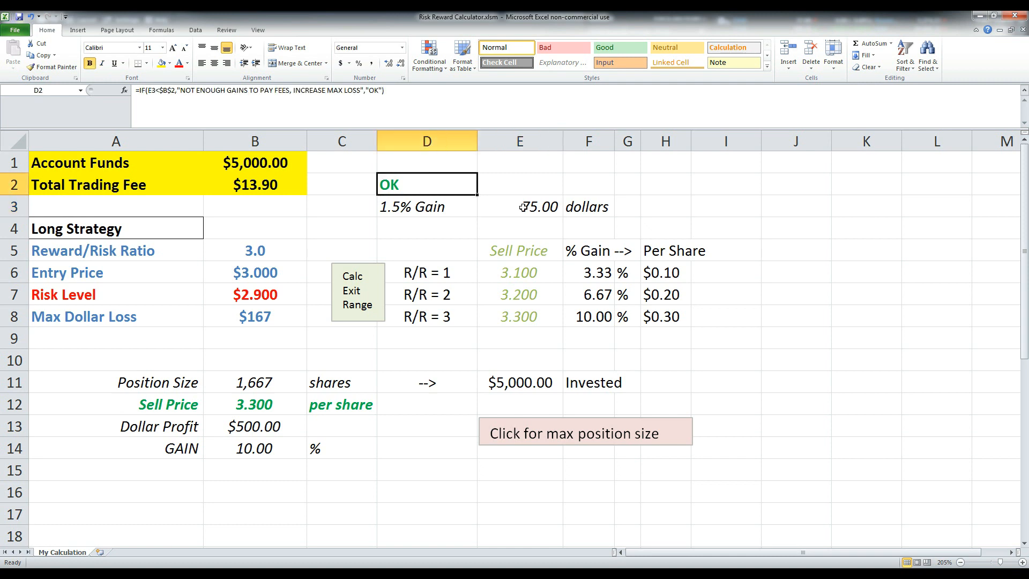
pyautogui.click(255, 185)
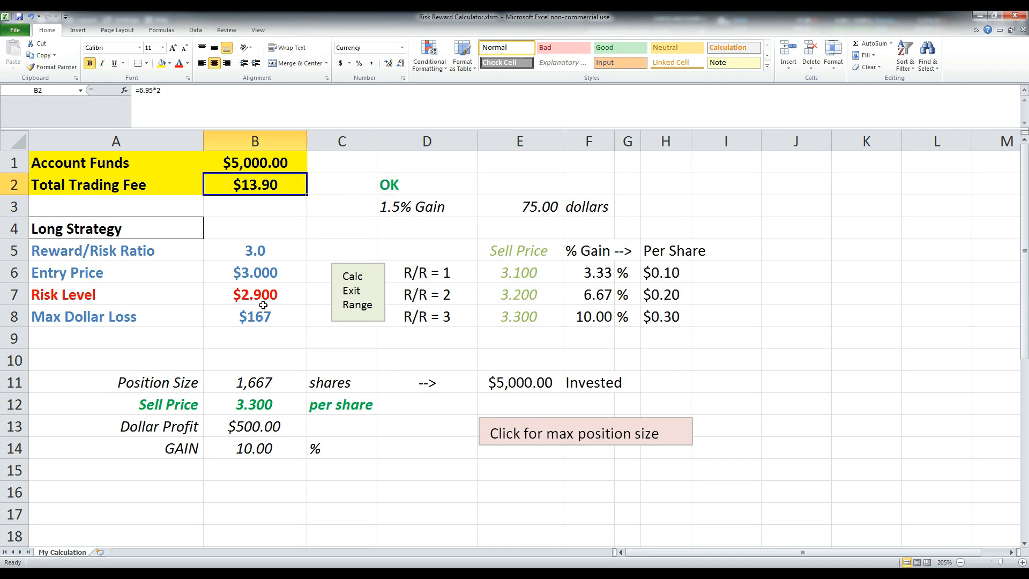
# Enter 5 as max dollar loss and inspect the NOT ENOUGH GAINS warning formula and fee
pyautogui.write('5')
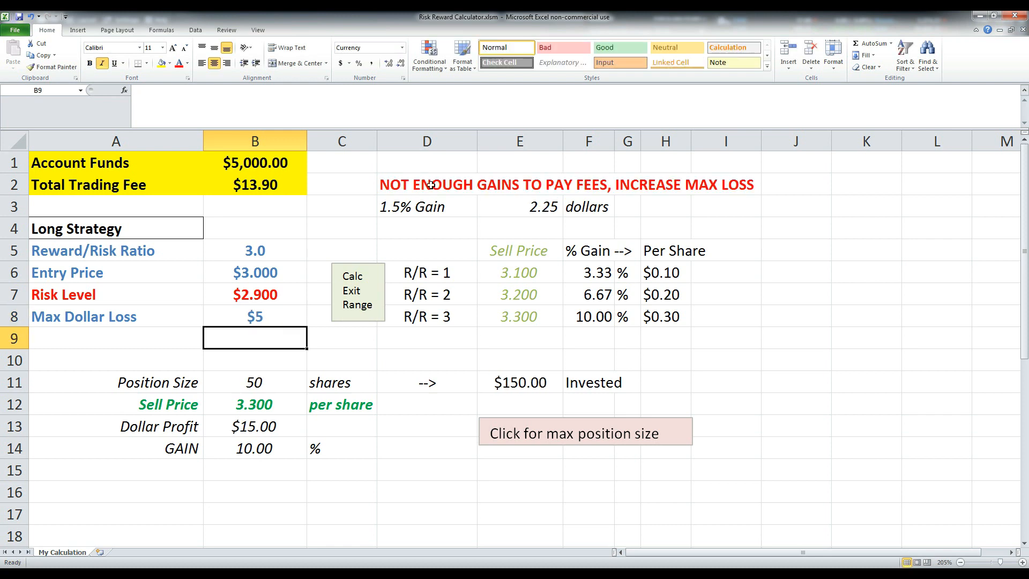
pyautogui.click(427, 184)
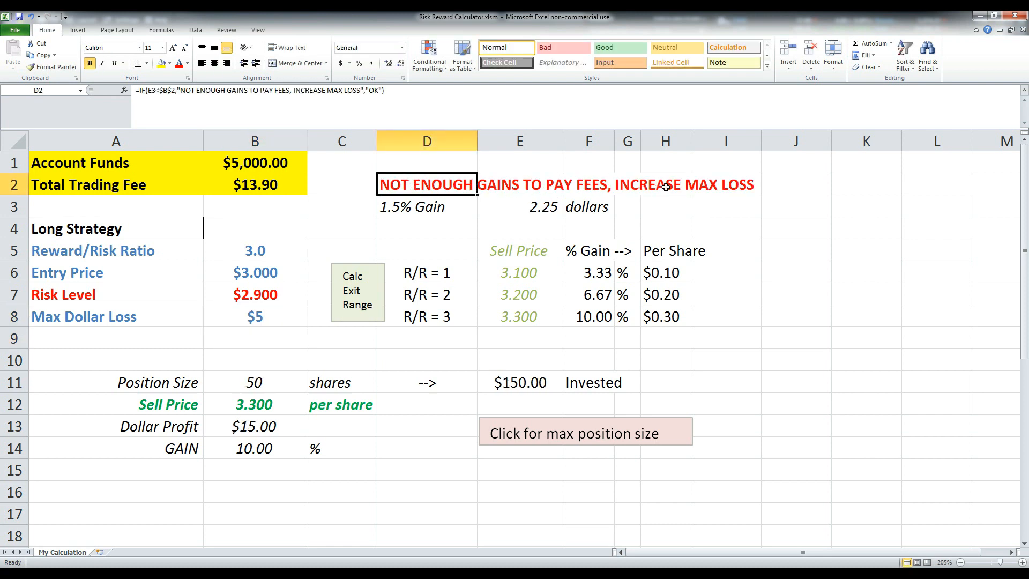
pyautogui.click(427, 206)
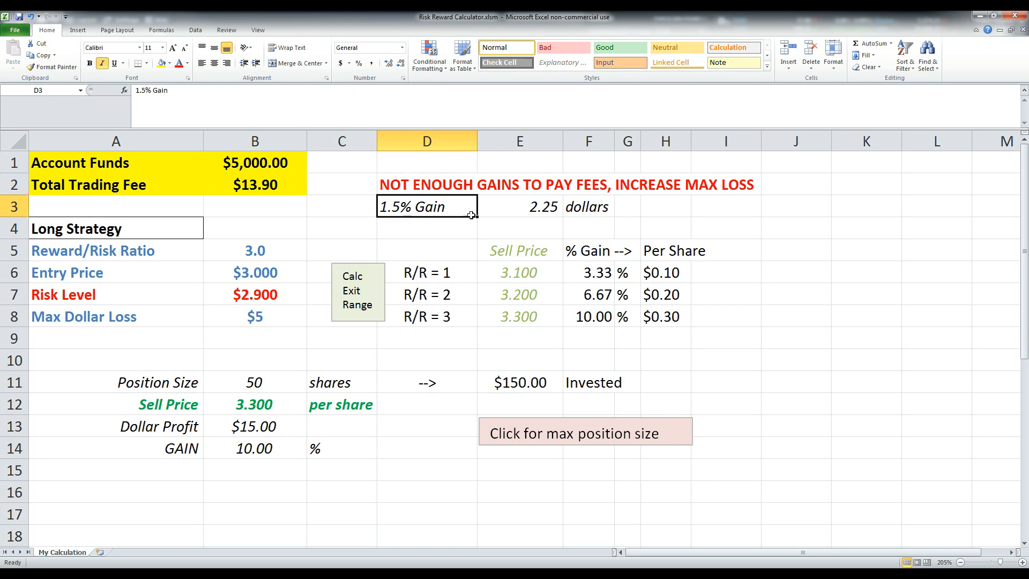
pyautogui.moveTo(438, 232)
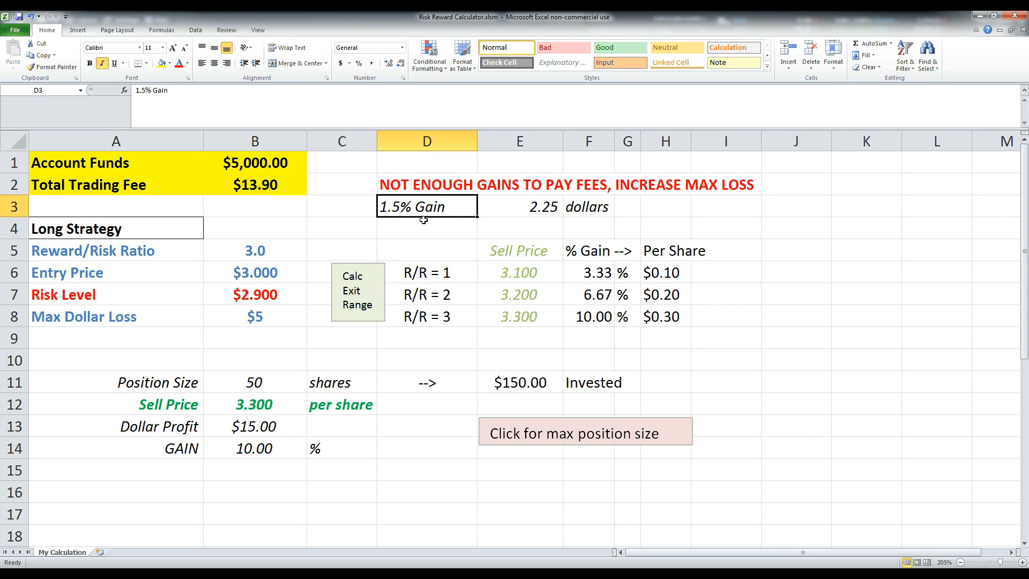
pyautogui.moveTo(305, 199)
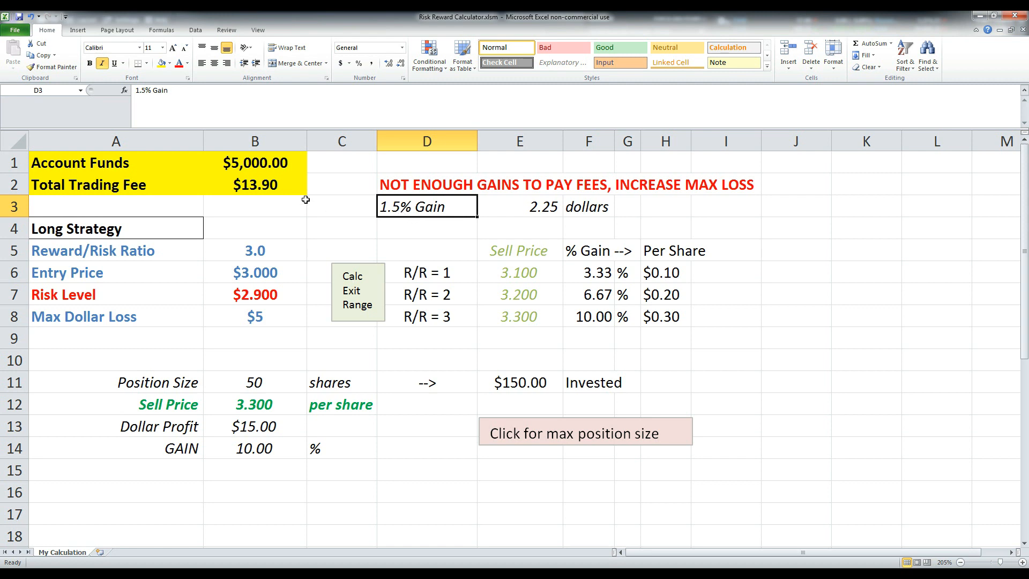
pyautogui.click(254, 184)
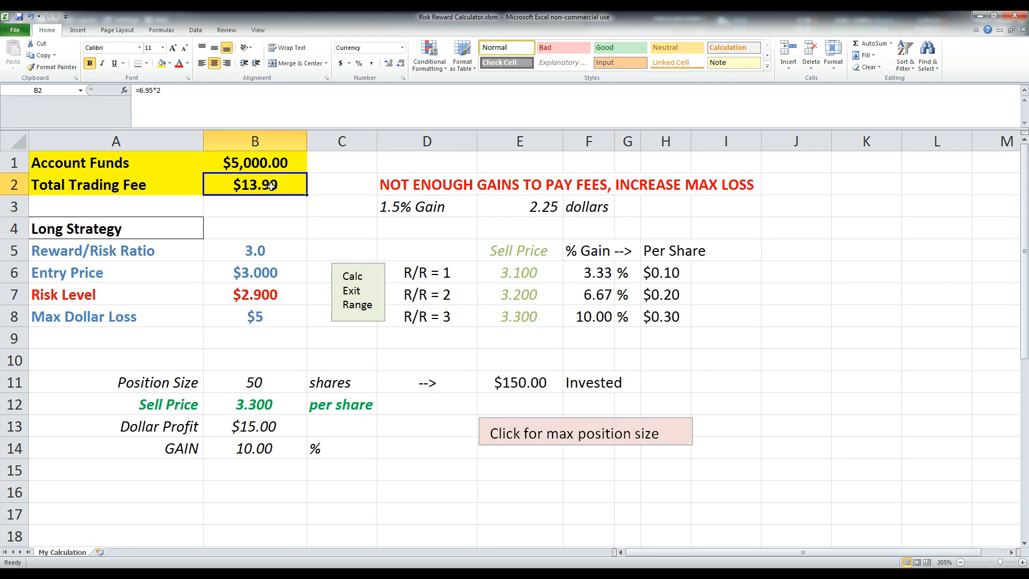
pyautogui.click(427, 206)
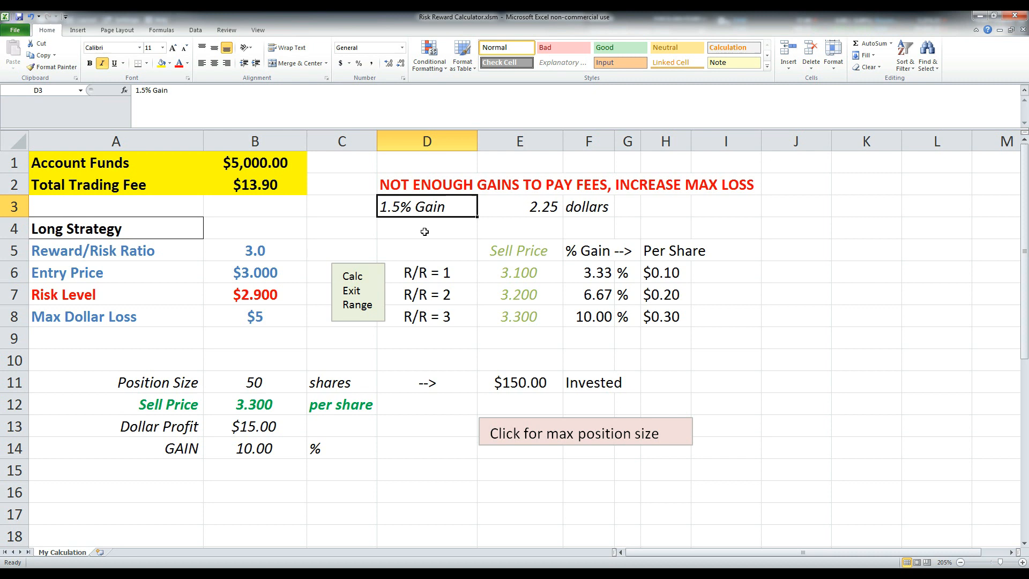
pyautogui.moveTo(455, 212)
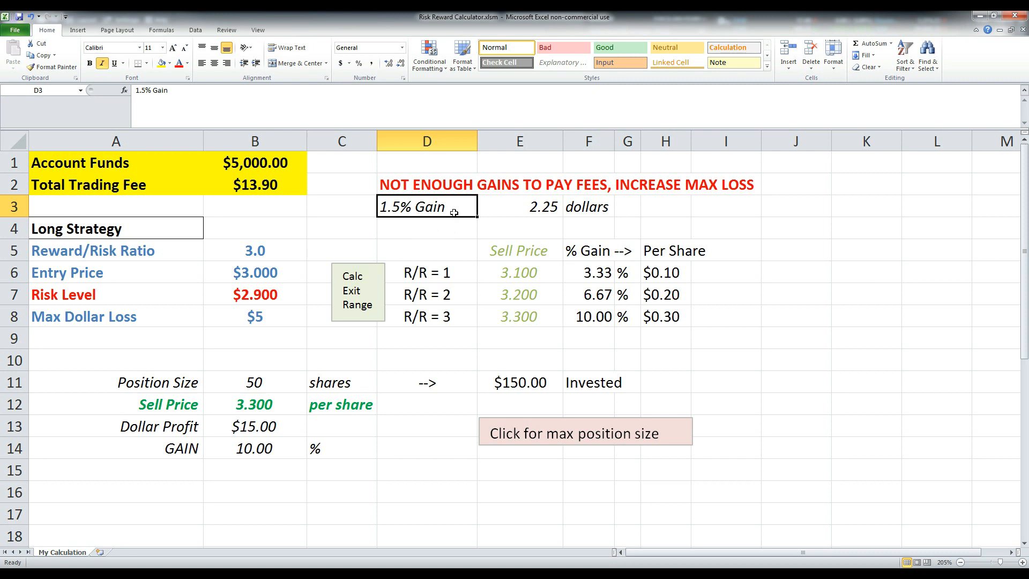
pyautogui.moveTo(371, 245)
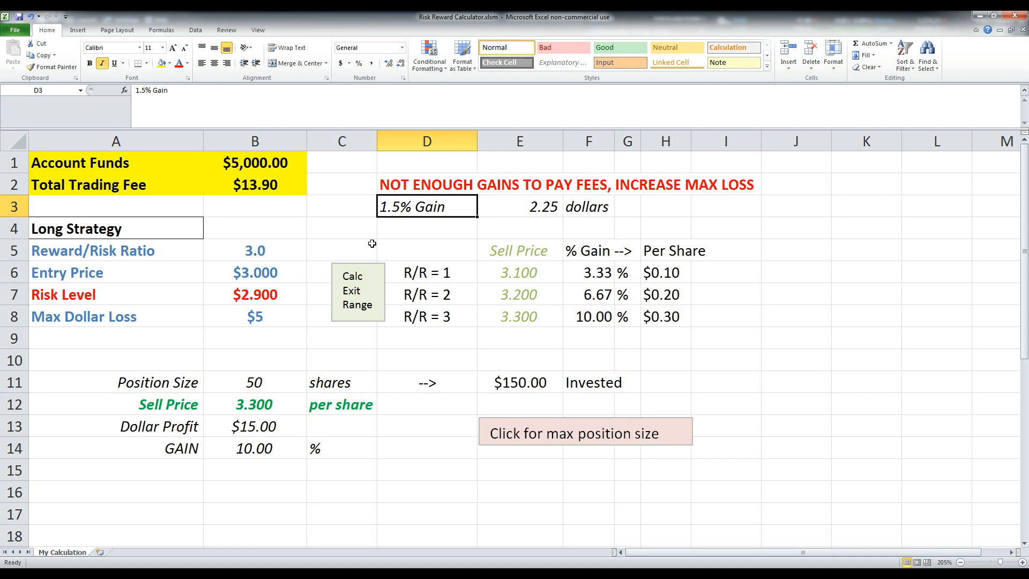
pyautogui.moveTo(322, 207)
pyautogui.write('20')
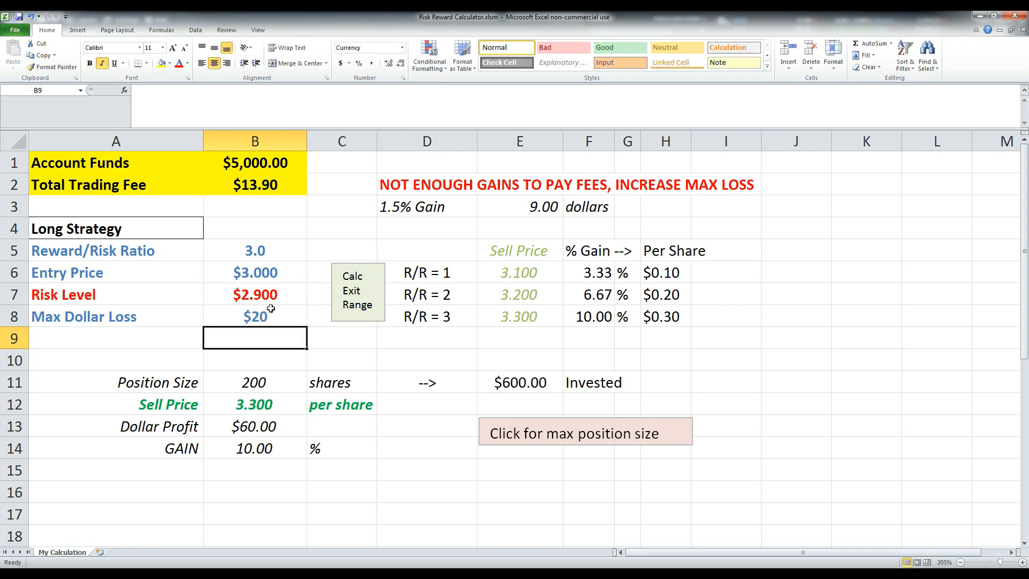
# Enter 50 as max dollar loss and view the 1.5% gain formula in E3
pyautogui.write('50')
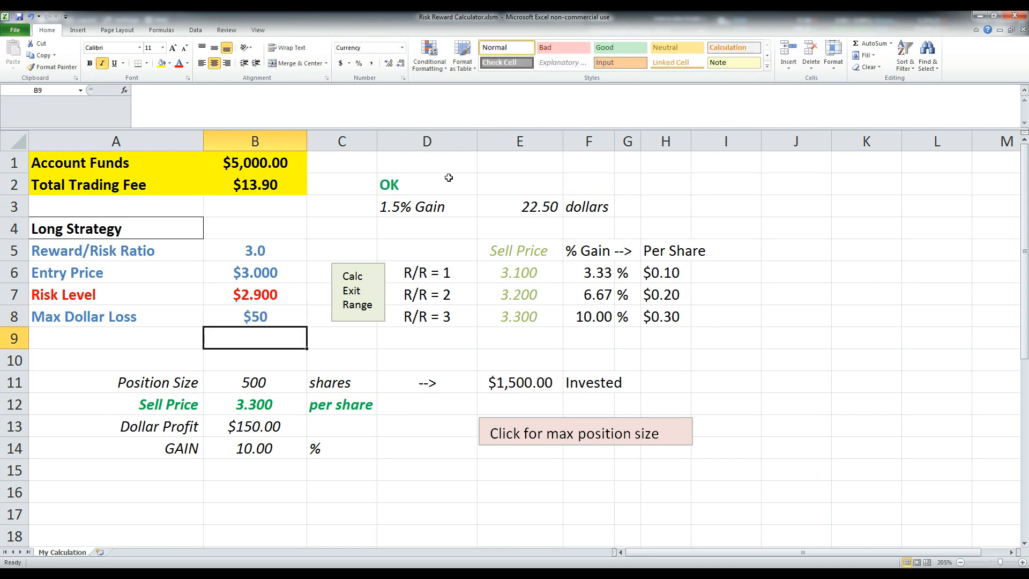
pyautogui.click(520, 206)
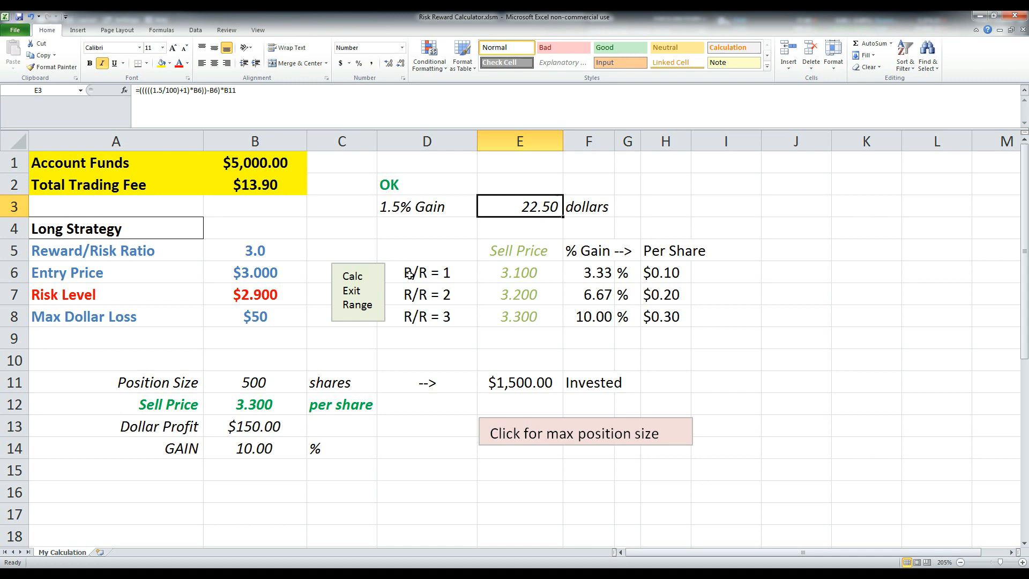
pyautogui.moveTo(330, 353)
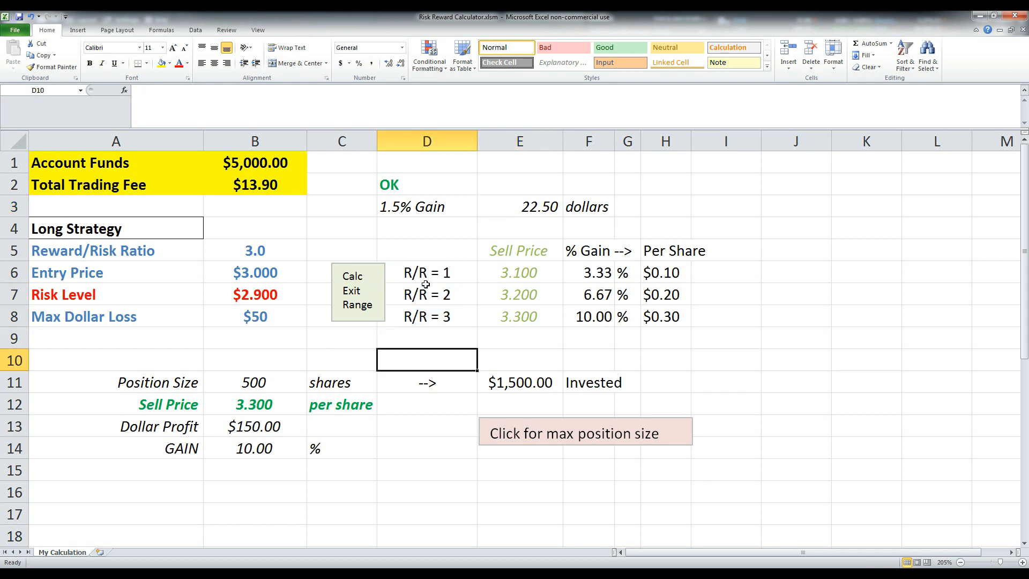
# Set the reward/risk ratio to 1.0 and inspect the Dollar Profit and GAIN formulas
pyautogui.click(255, 251)
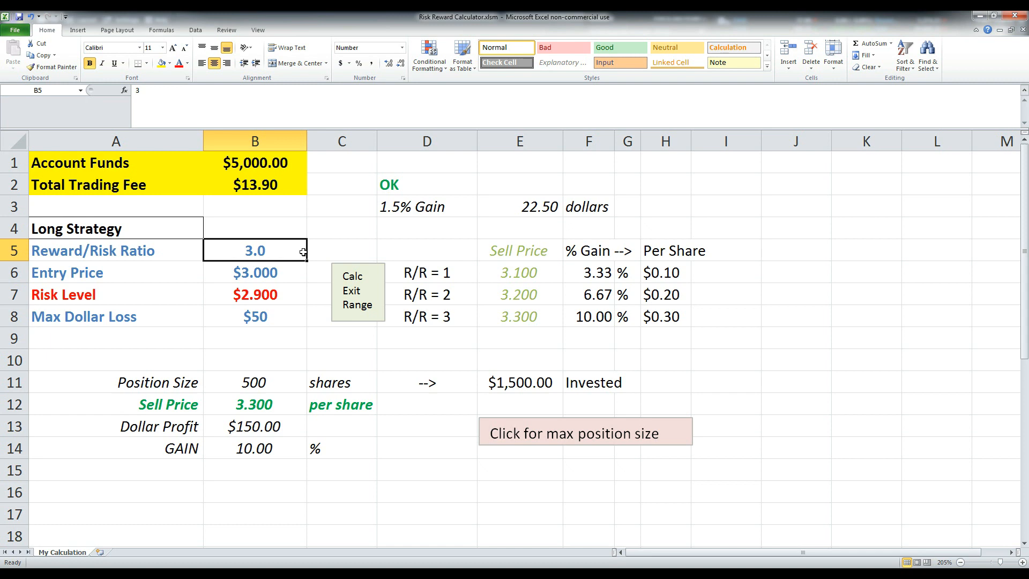
pyautogui.write('1.0')
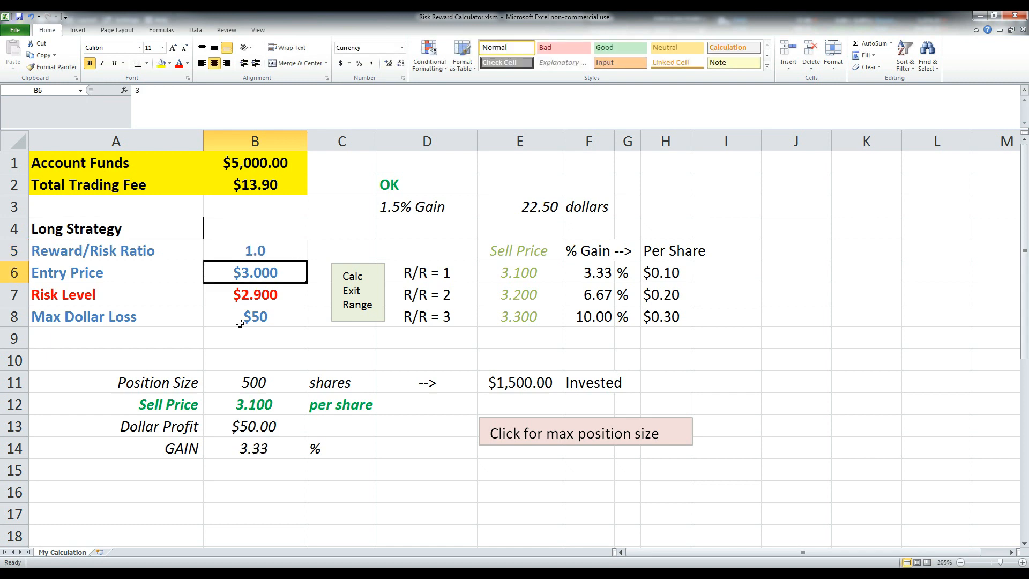
pyautogui.click(254, 316)
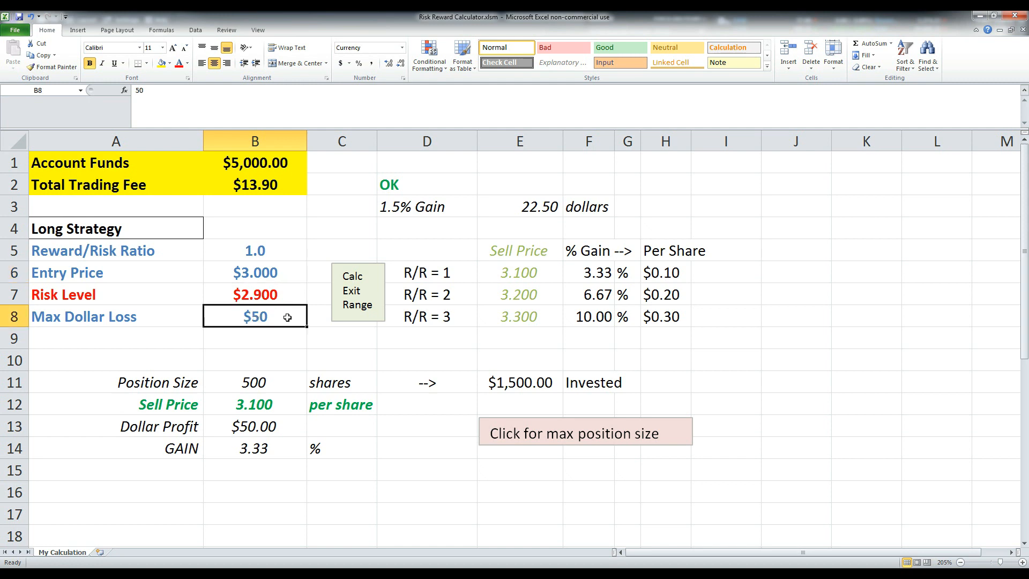
pyautogui.click(341, 426)
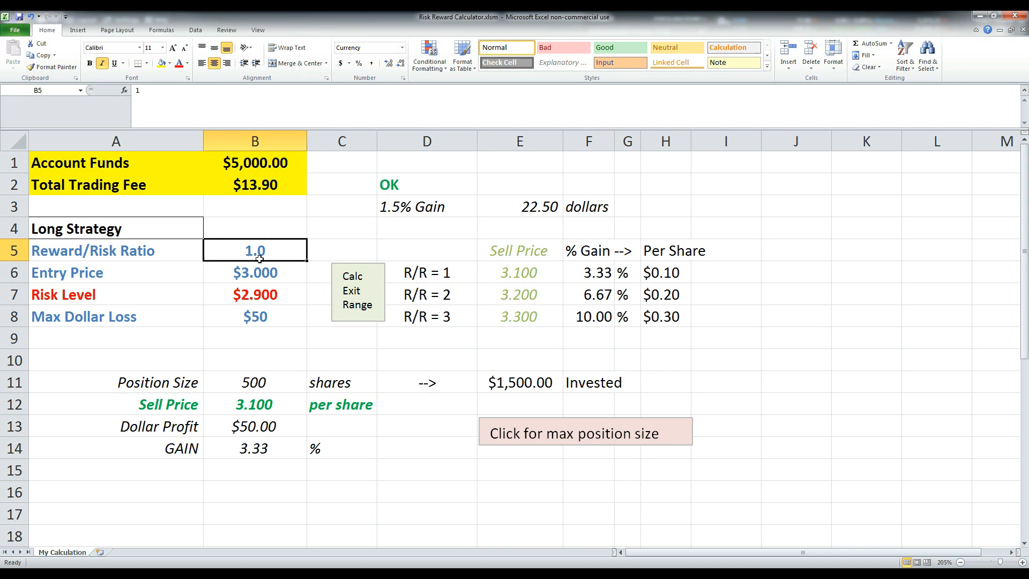
pyautogui.click(254, 426)
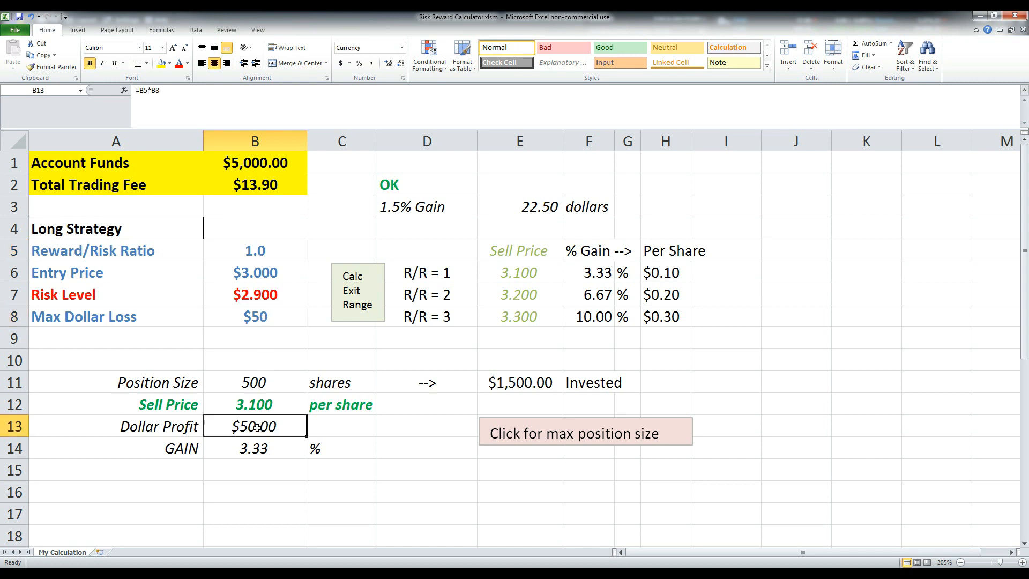
pyautogui.click(254, 448)
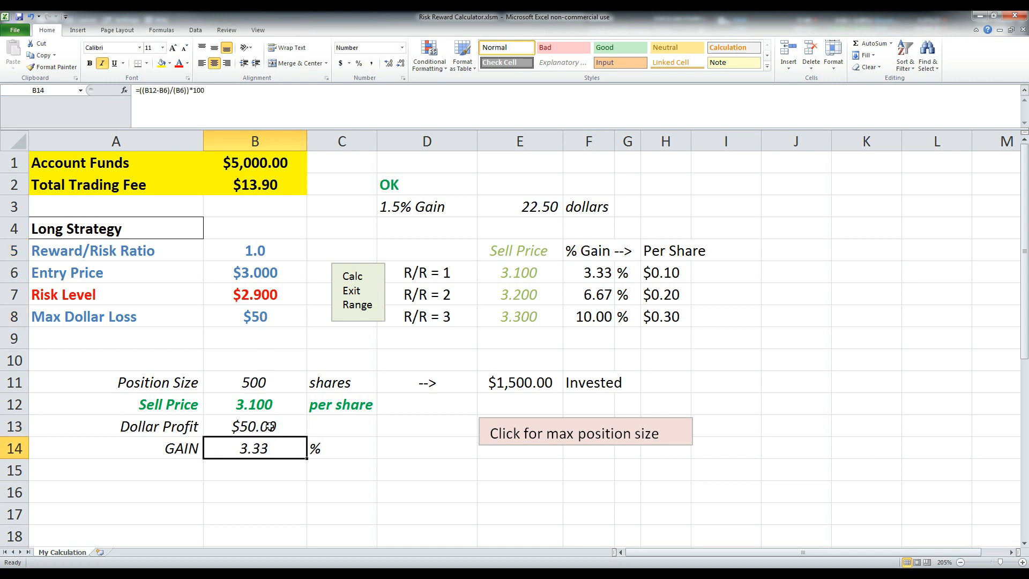
# Inspect the Position Size, Entry Price and Sell Price cells, then enter a ratio of 2
pyautogui.click(255, 382)
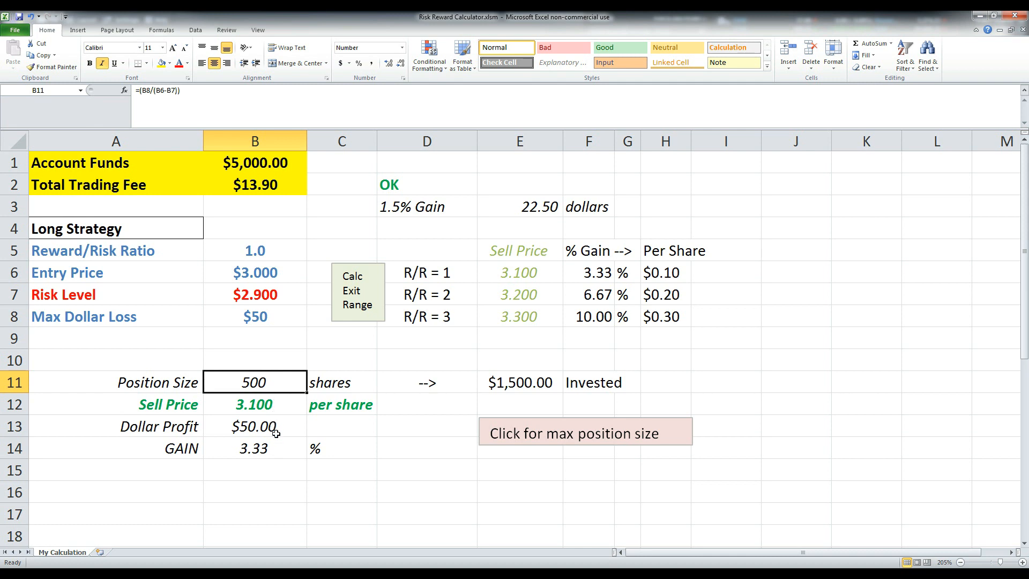
pyautogui.click(254, 426)
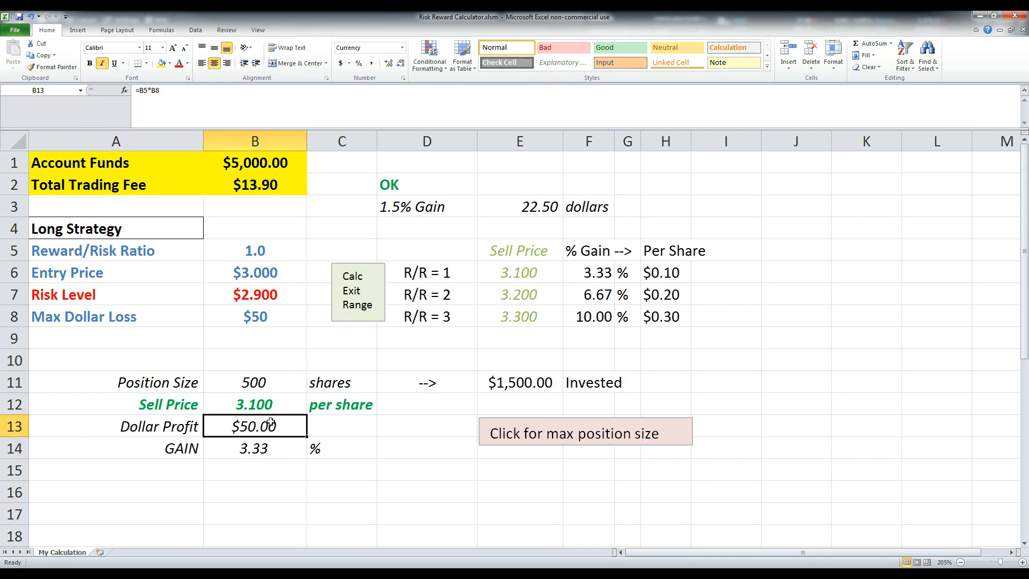
pyautogui.click(255, 273)
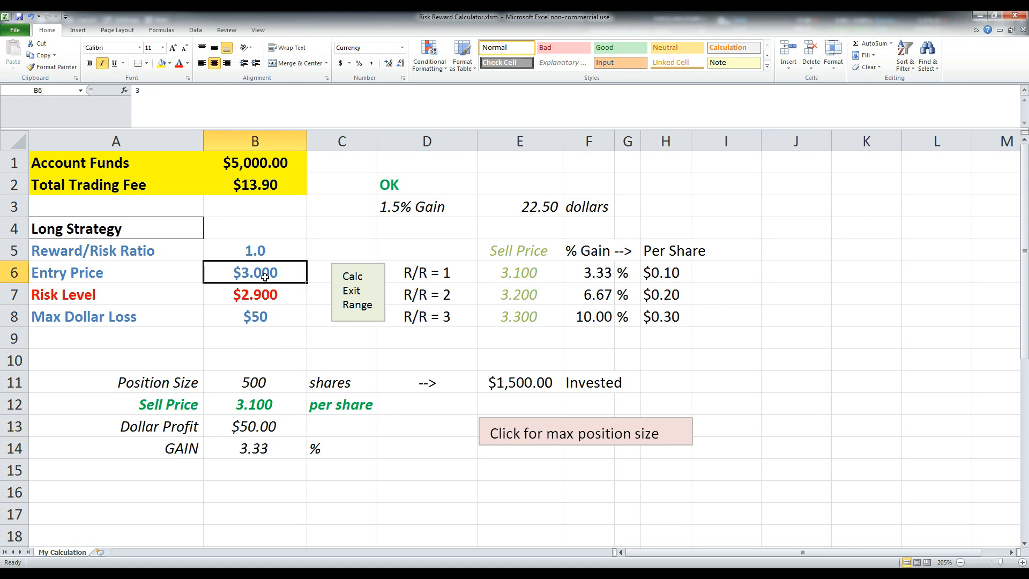
pyautogui.click(254, 404)
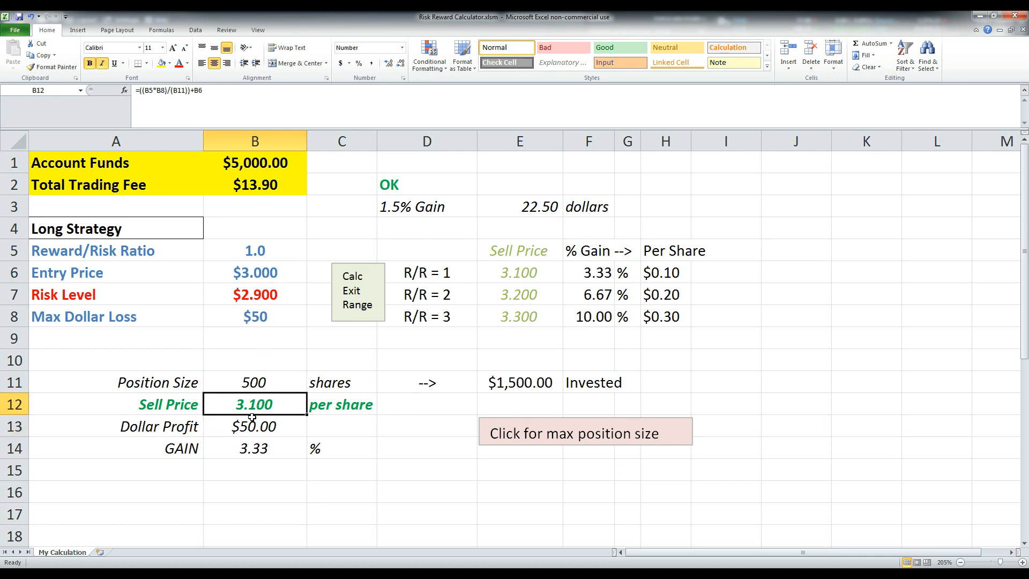
pyautogui.moveTo(303, 354)
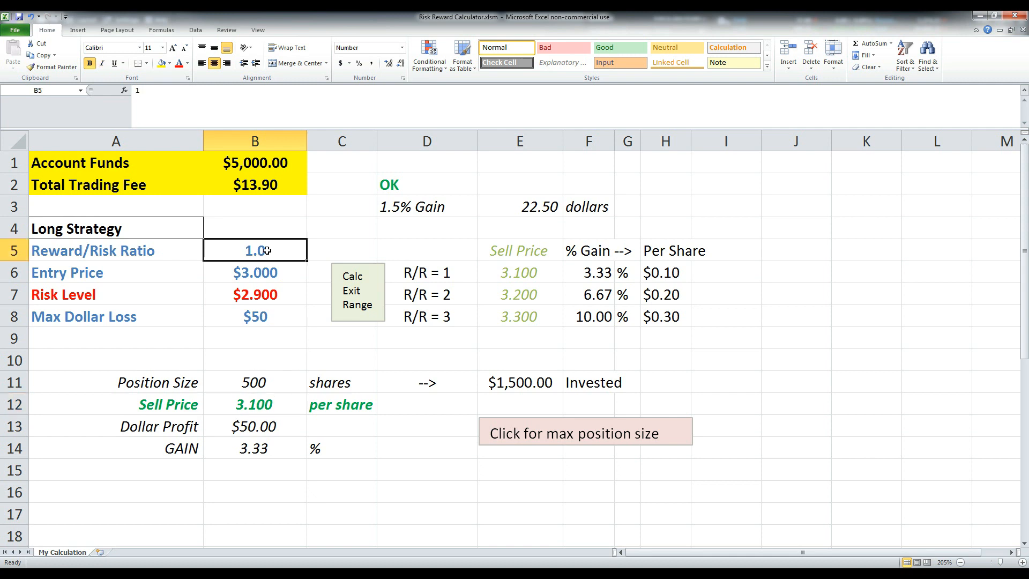
pyautogui.write('2')
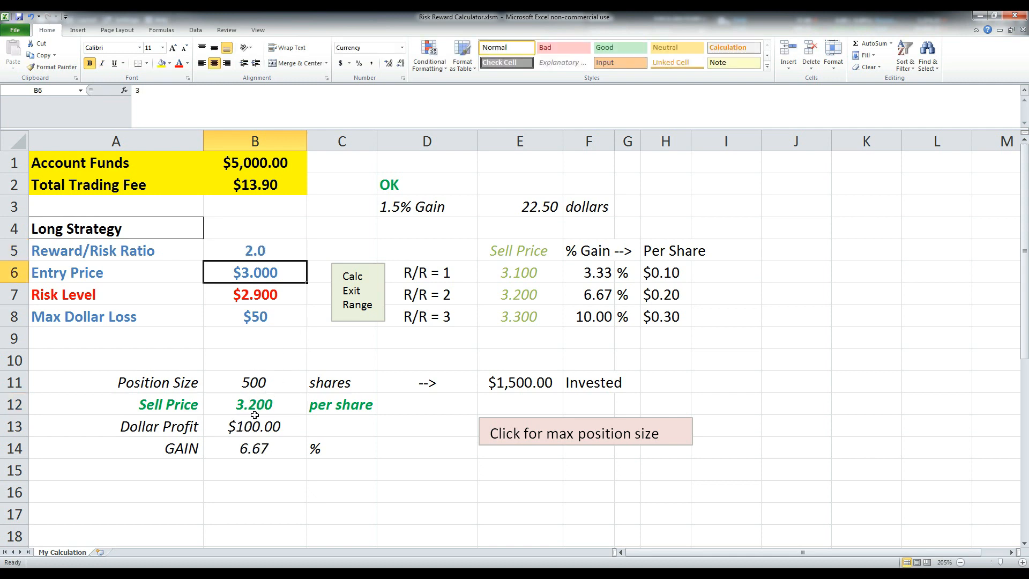
pyautogui.click(254, 404)
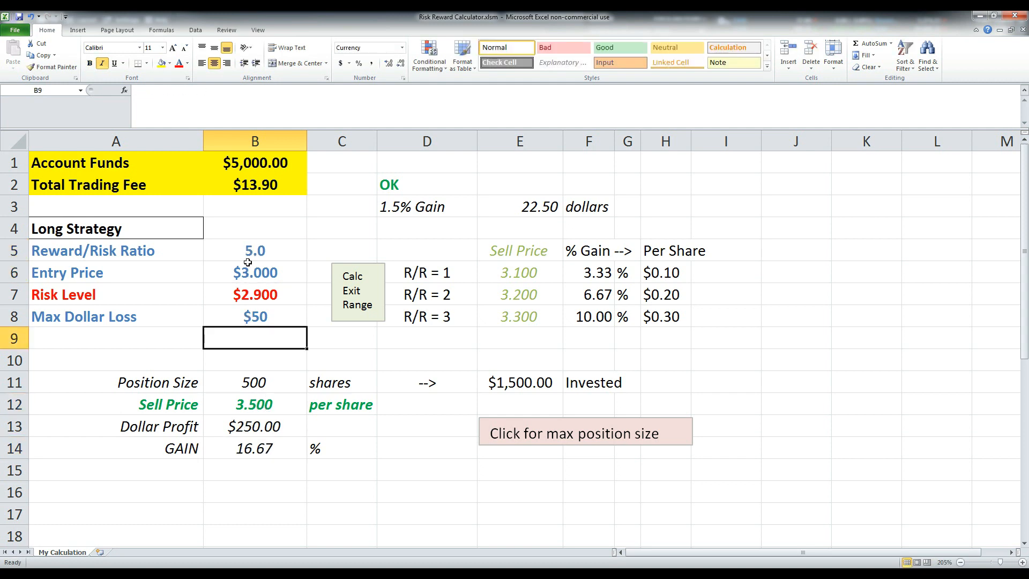
pyautogui.moveTo(358, 290)
pyautogui.write('3')
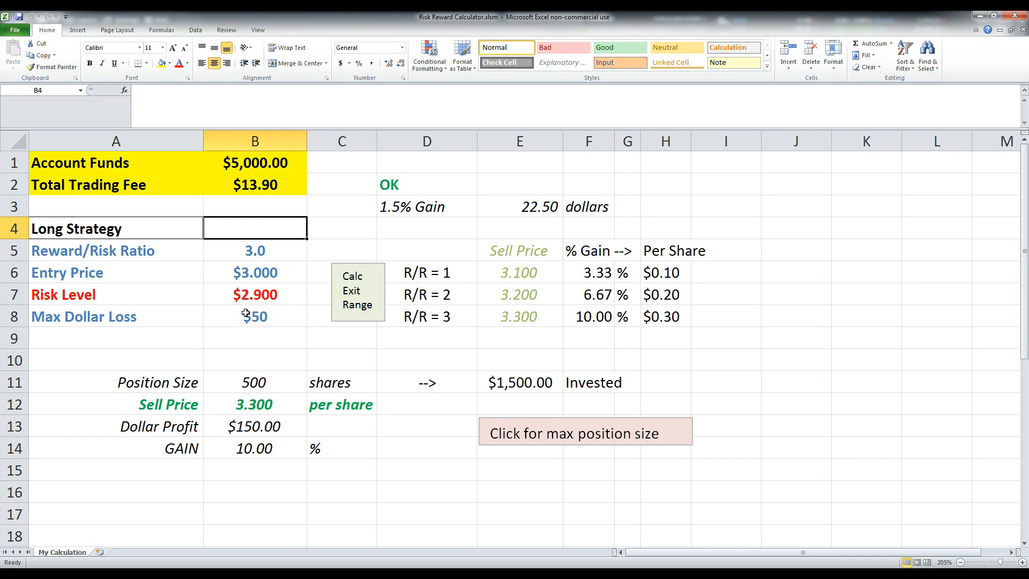
pyautogui.moveTo(519, 272); pyautogui.dragTo(520, 316)
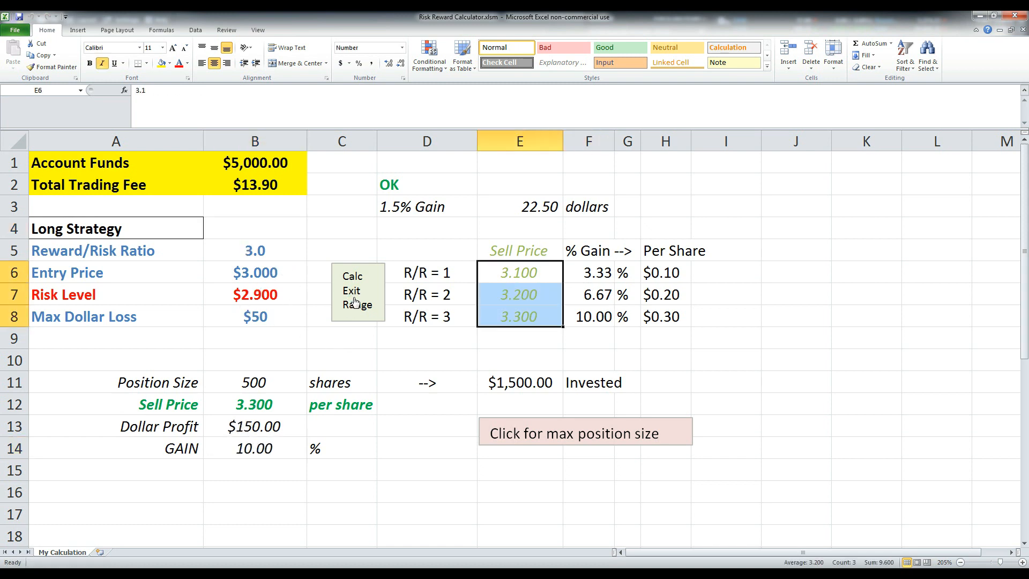
pyautogui.moveTo(472, 259)
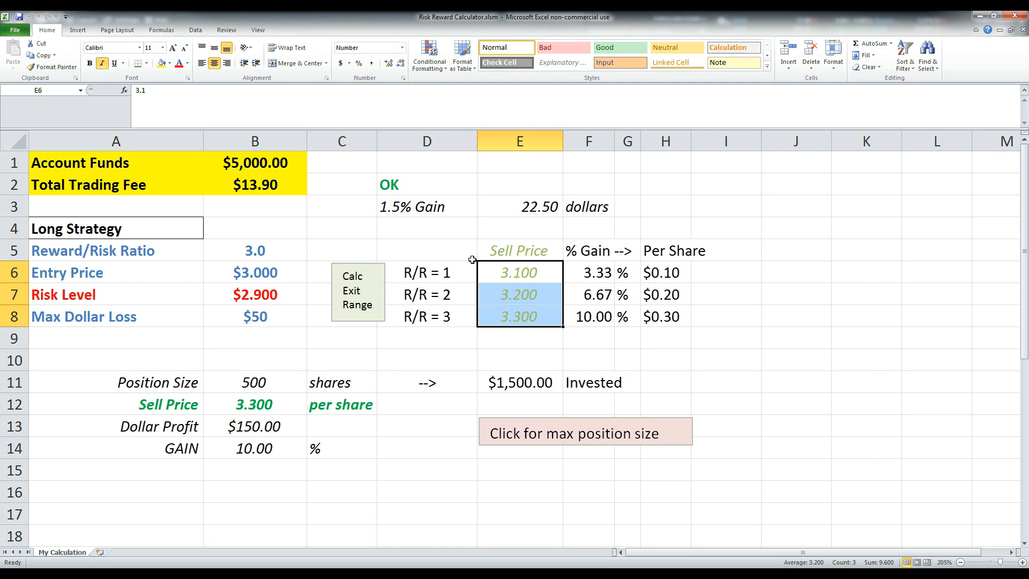
pyautogui.click(588, 360)
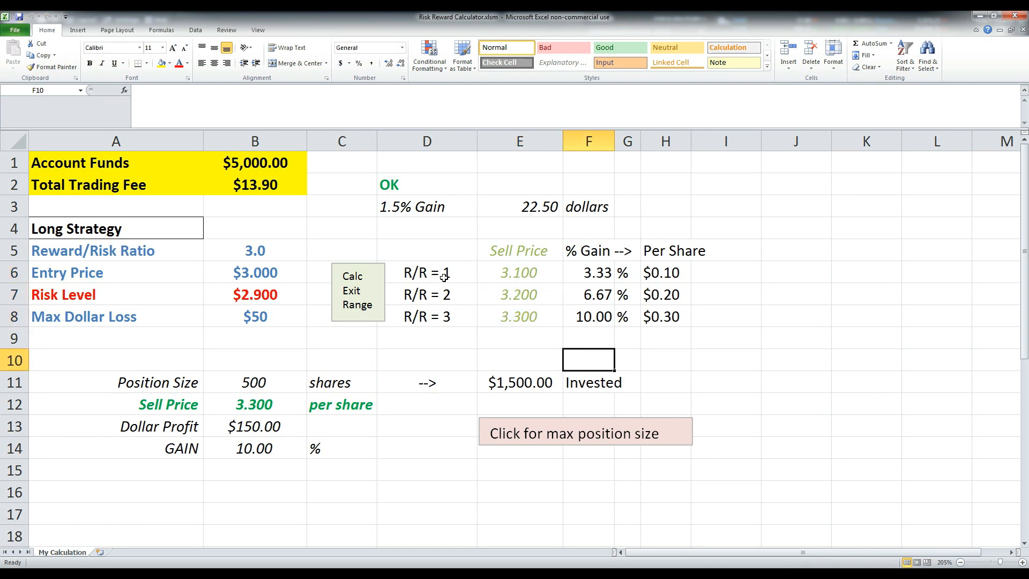
pyautogui.click(519, 272)
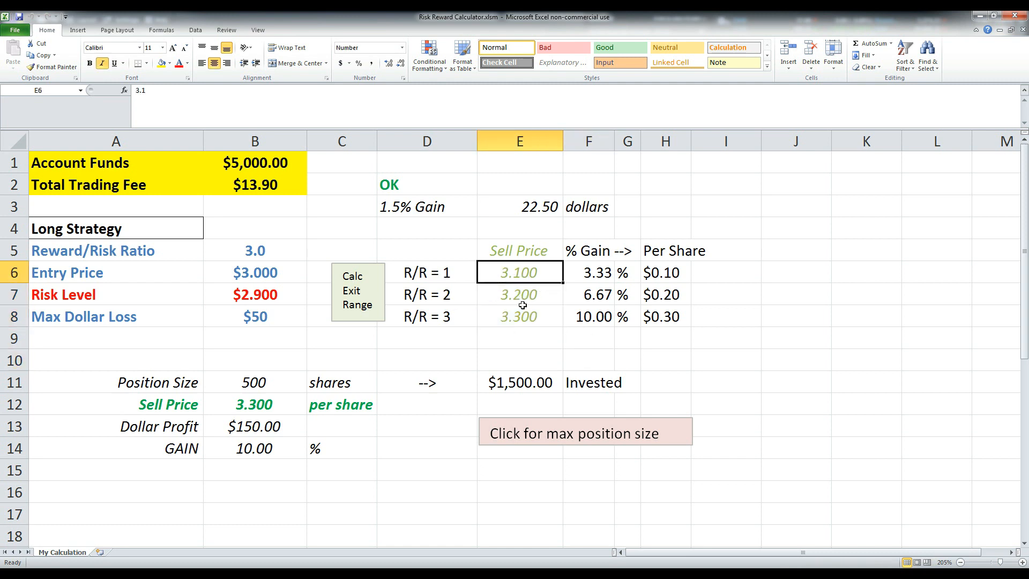
pyautogui.click(426, 294)
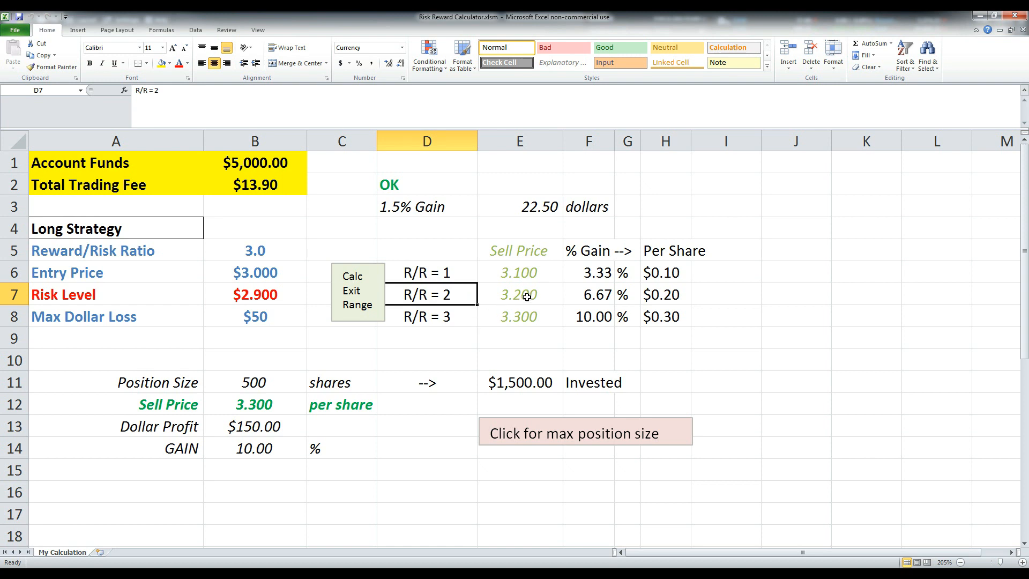
pyautogui.click(427, 316)
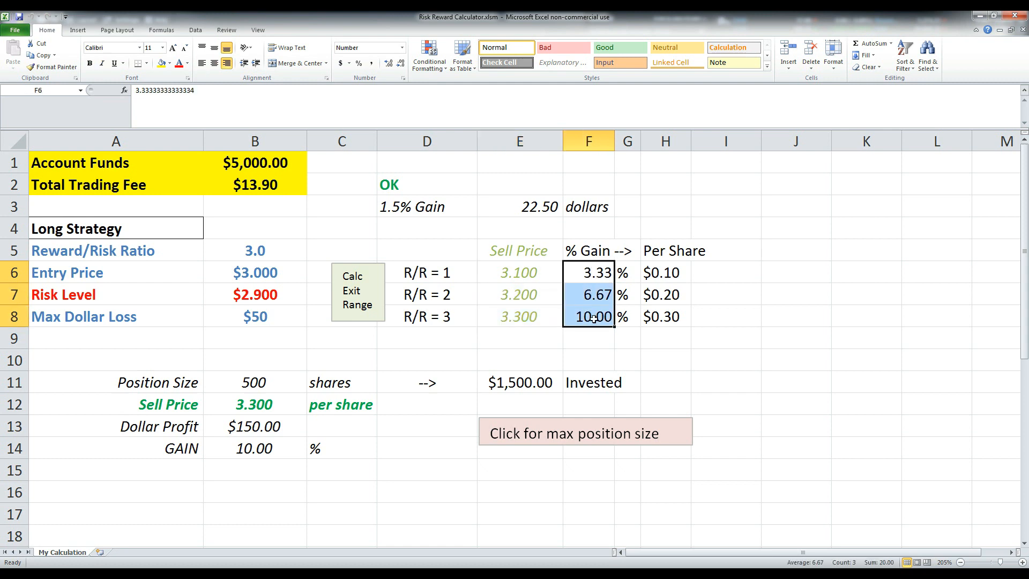
pyautogui.click(587, 272)
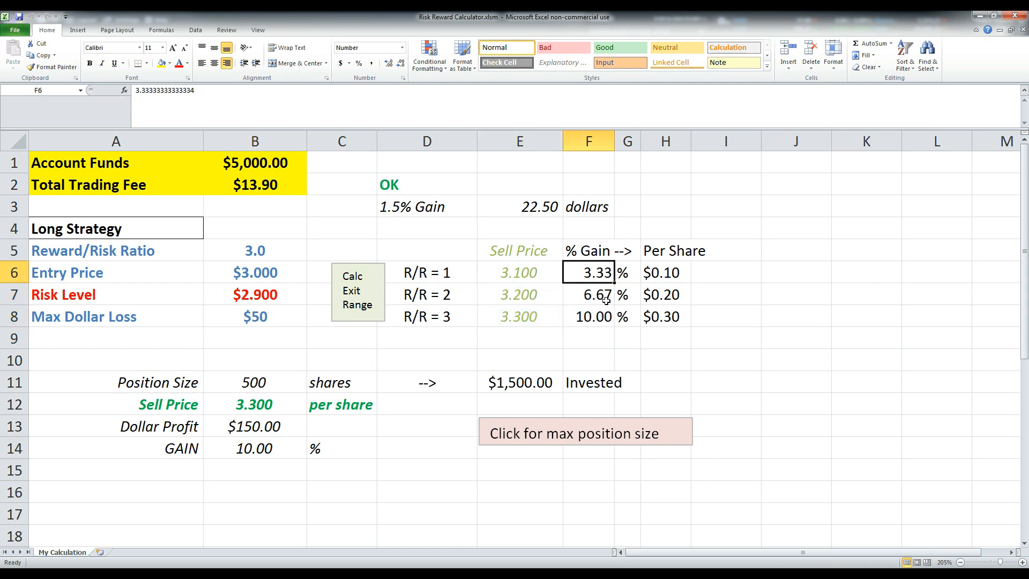
pyautogui.click(664, 272)
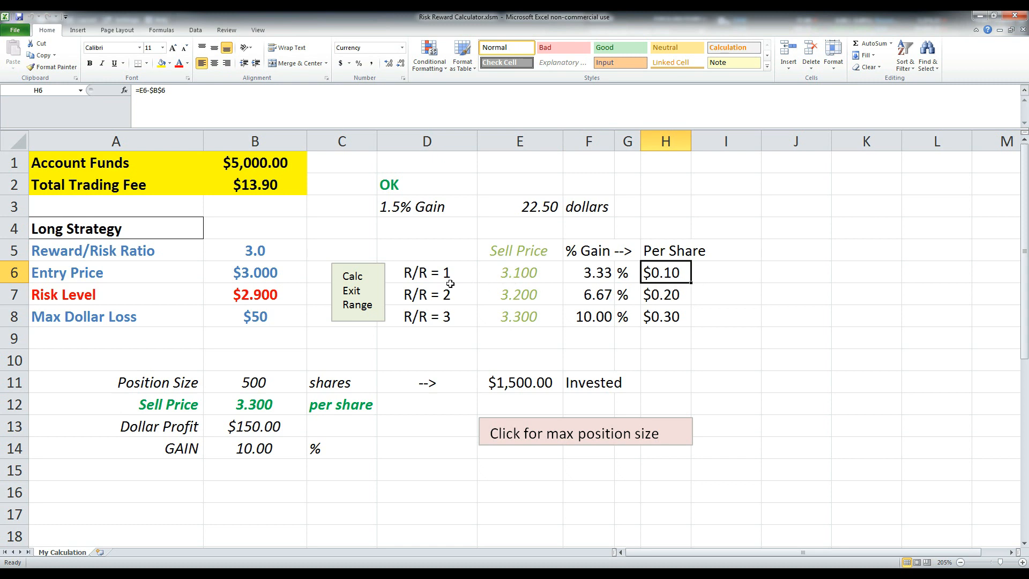
pyautogui.click(725, 293)
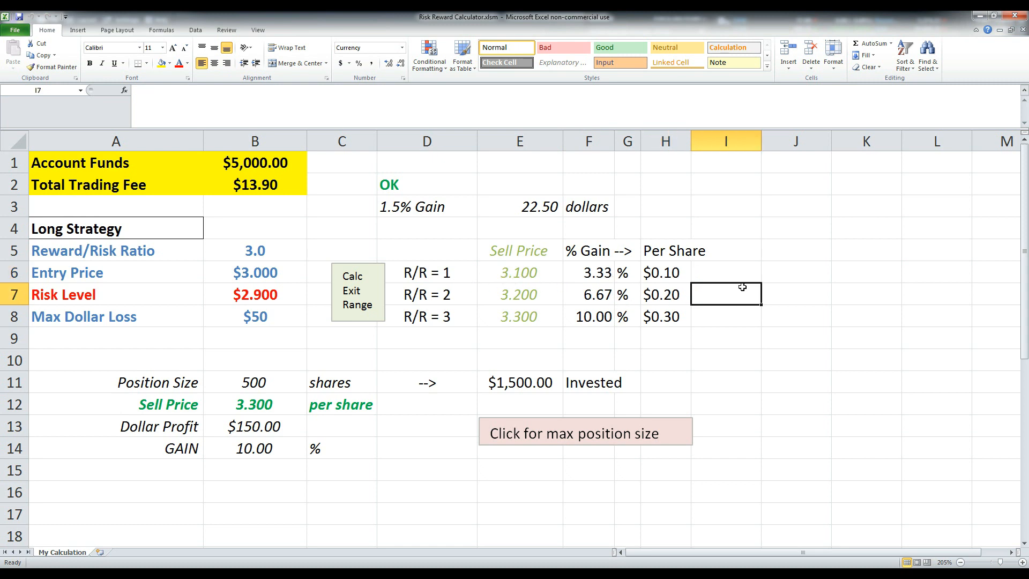
pyautogui.click(664, 272)
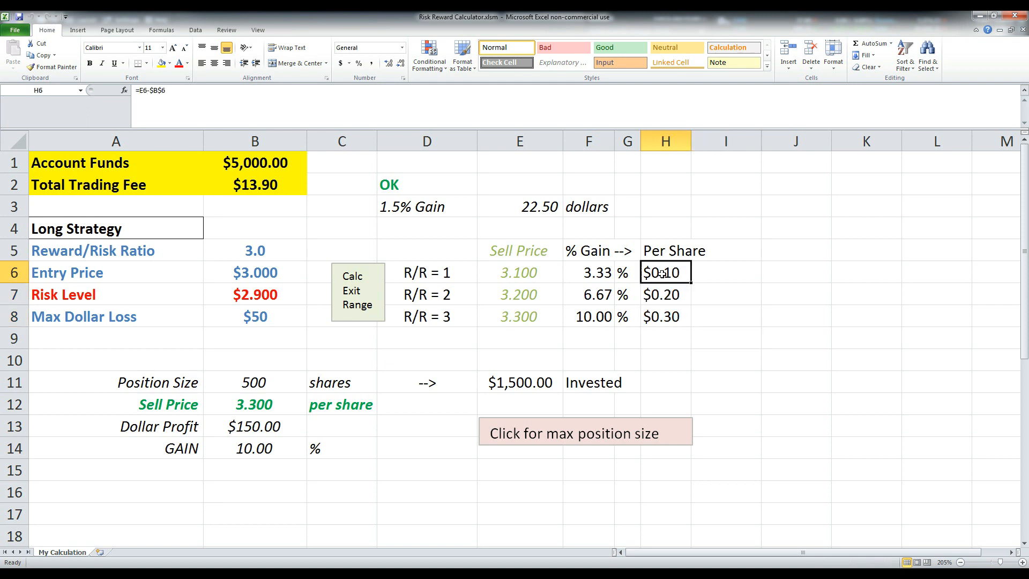
pyautogui.moveTo(664, 272); pyautogui.dragTo(664, 316)
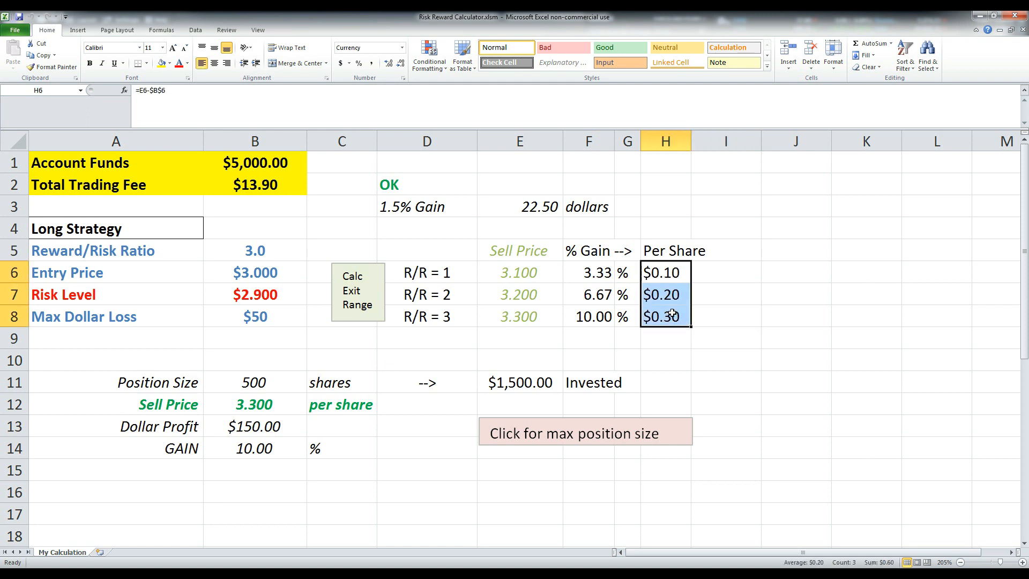
pyautogui.click(665, 316)
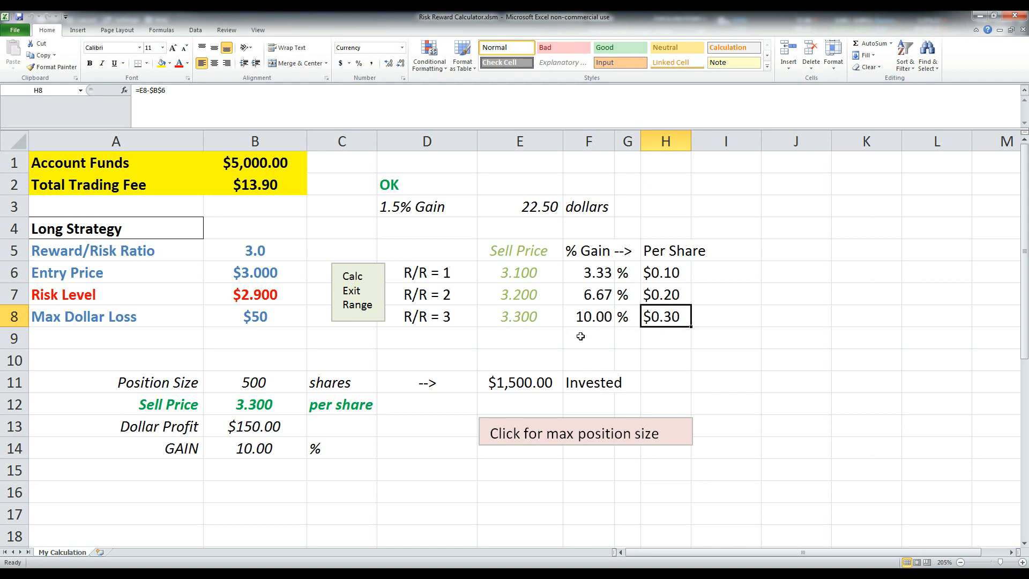
pyautogui.click(518, 316)
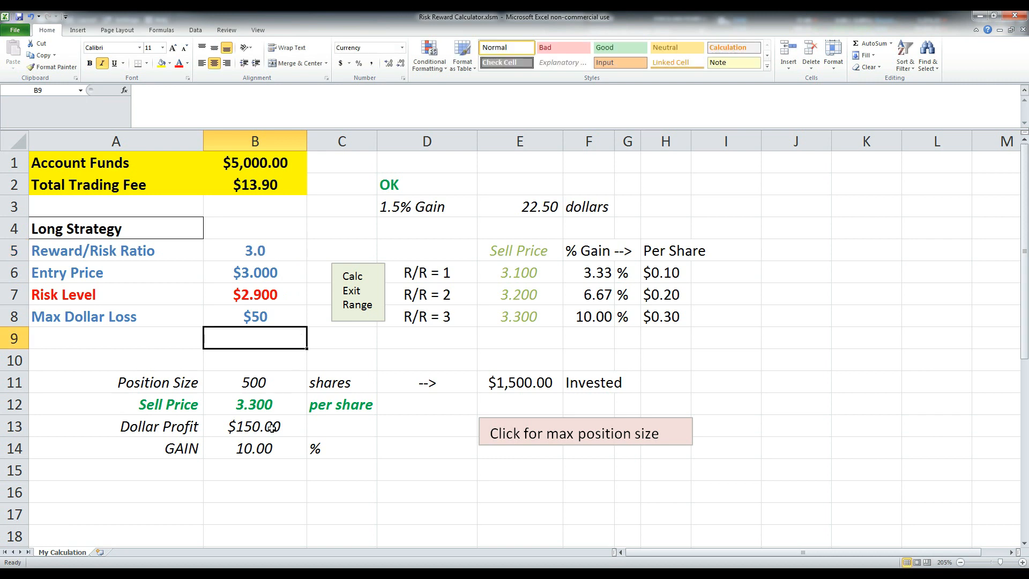
pyautogui.click(255, 448)
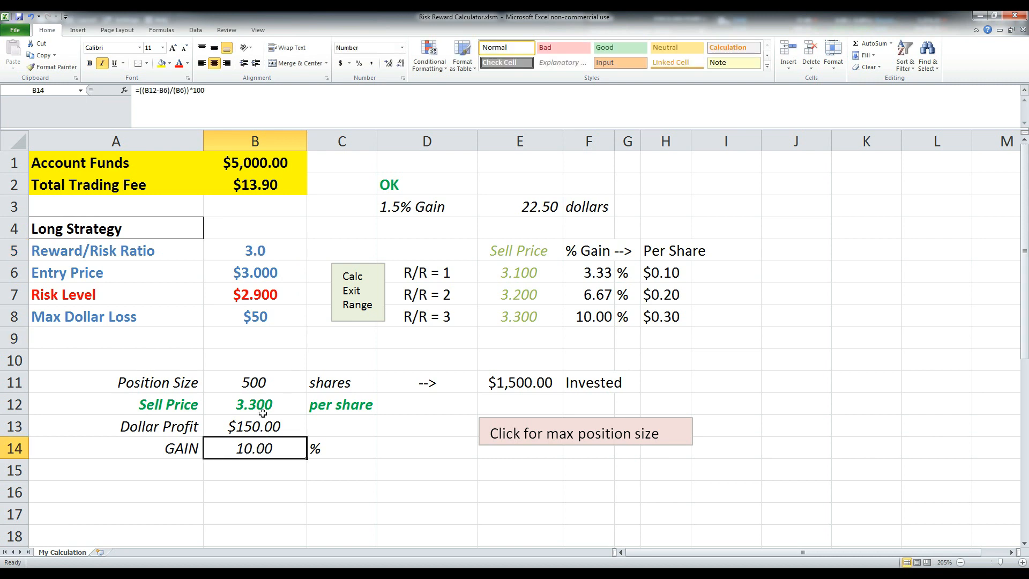
pyautogui.click(255, 272)
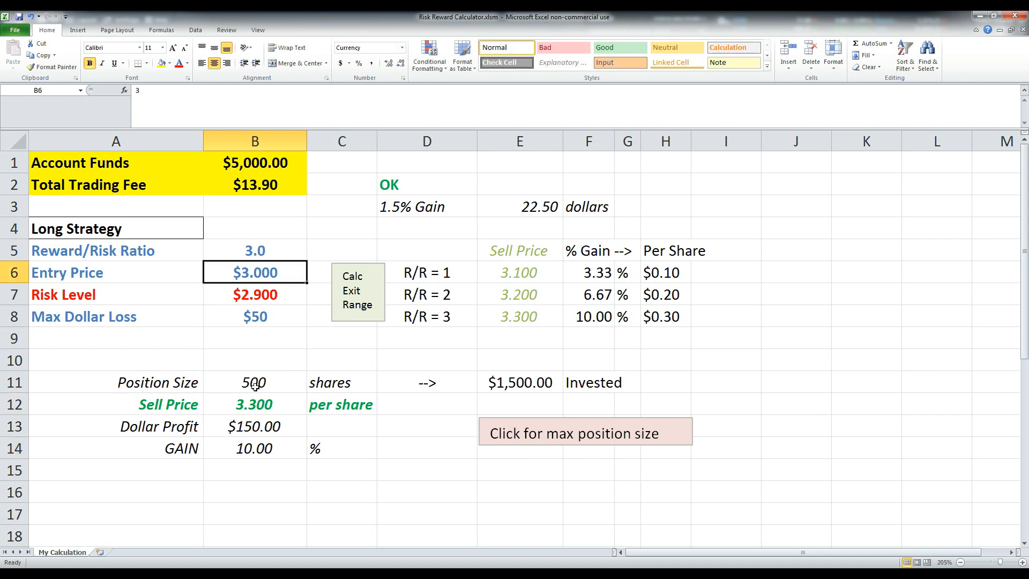
pyautogui.click(426, 382)
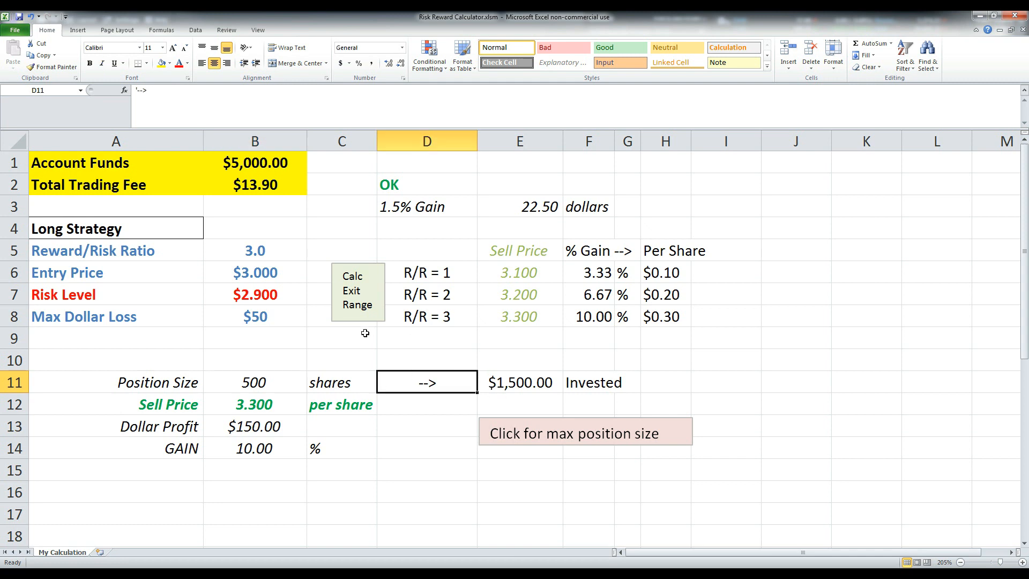
pyautogui.moveTo(183, 208)
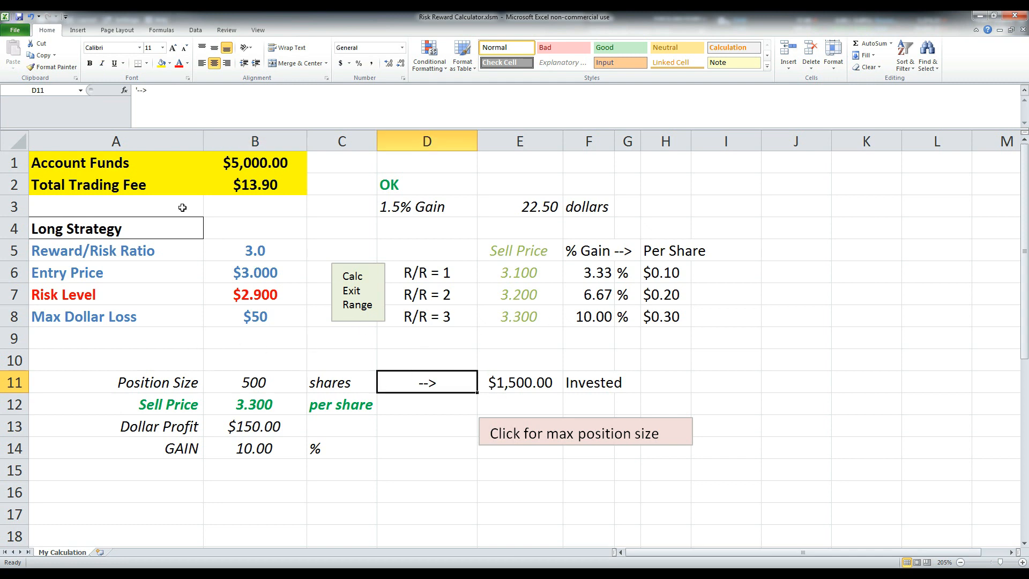
pyautogui.moveTo(349, 345)
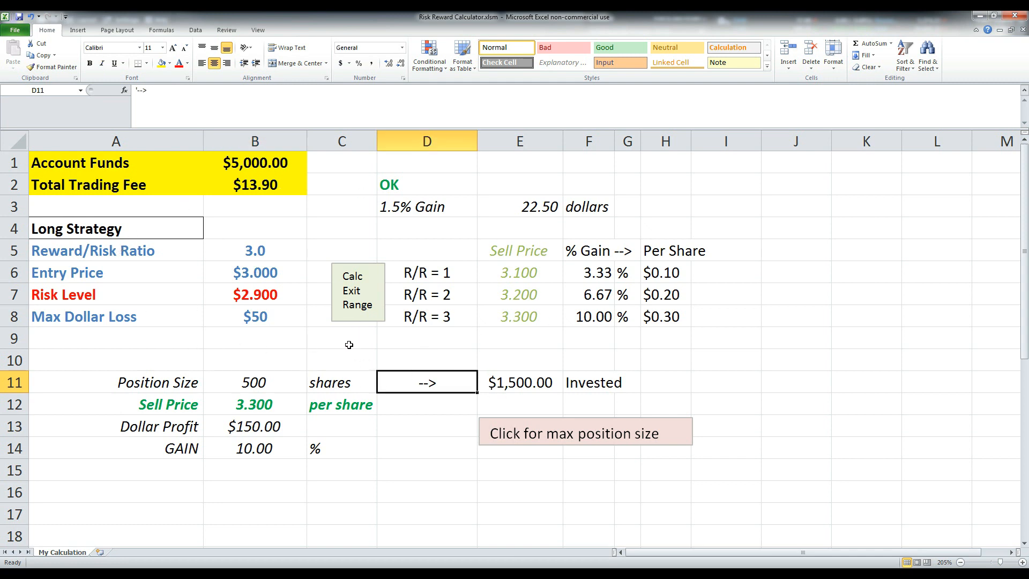
# Scroll to rows 16–33 showing the short strategy: $5.000 entry, 1,020 shares, 4.700 cover
pyautogui.scroll(-3)
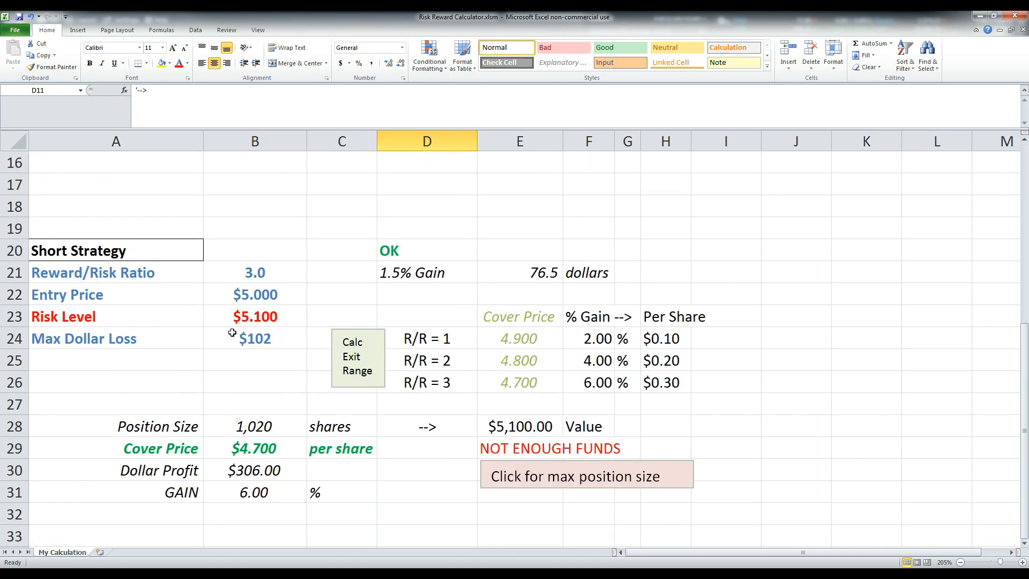